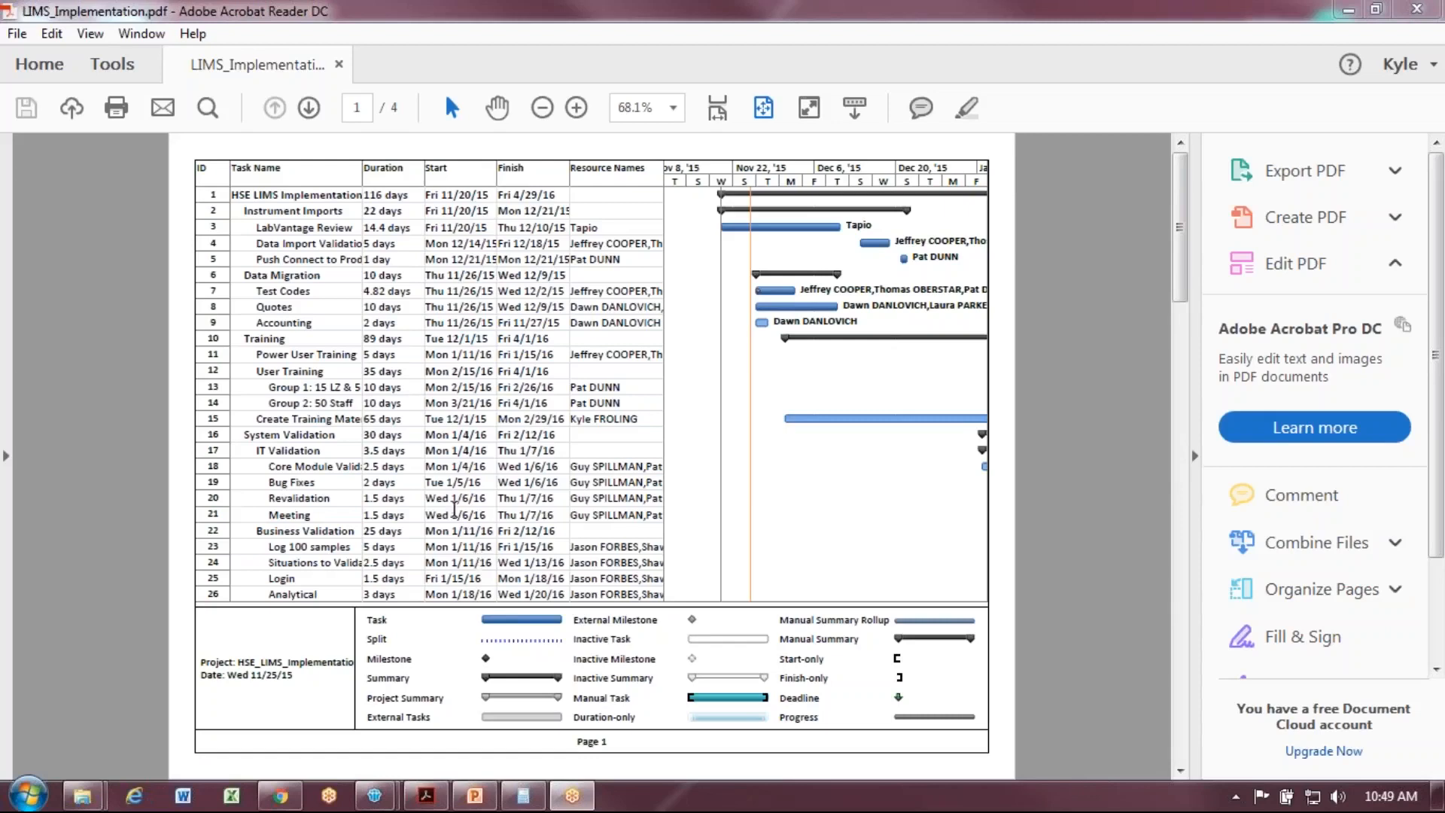
mouse_move(902, 526)
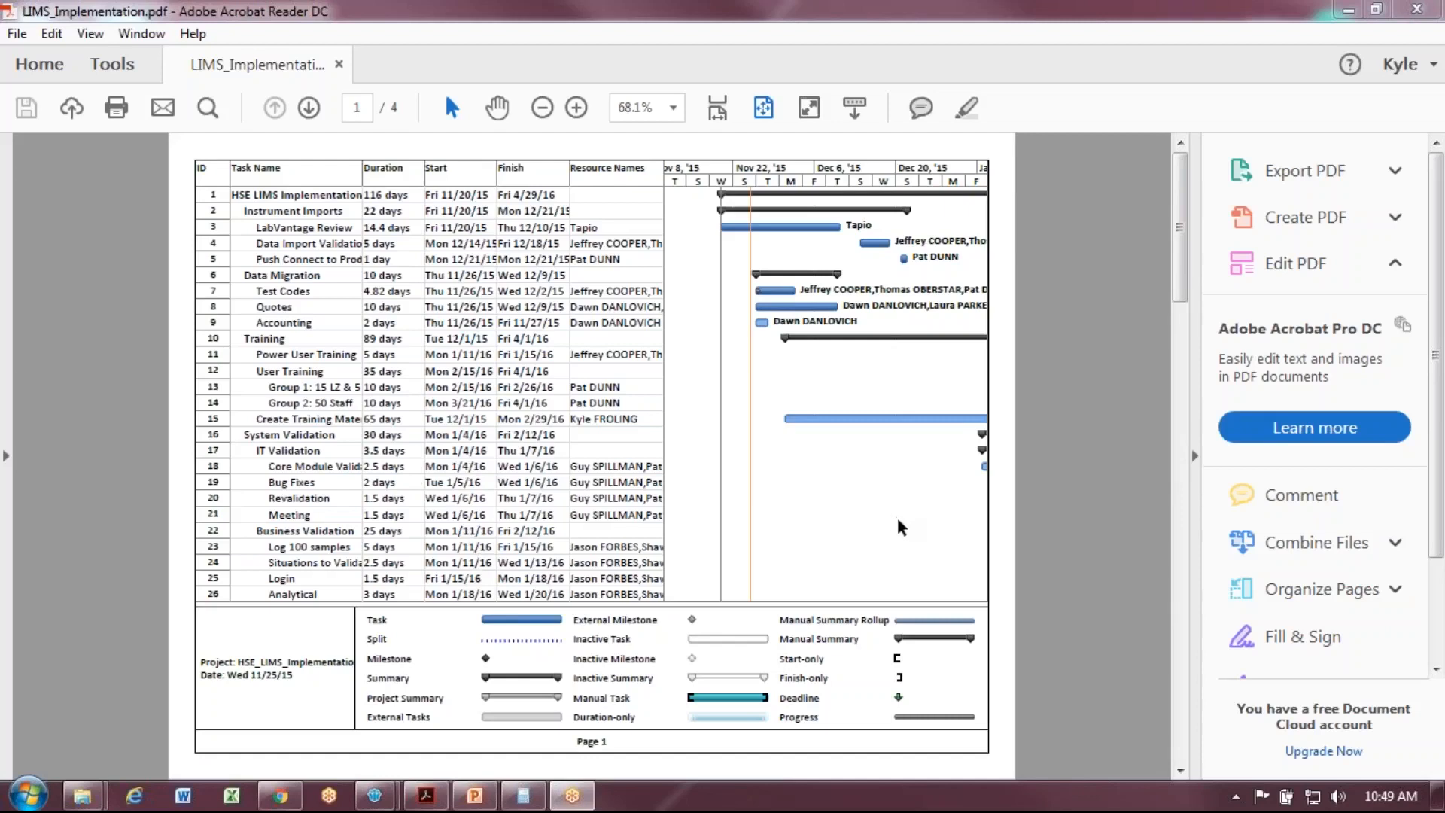
mouse_move(1156, 379)
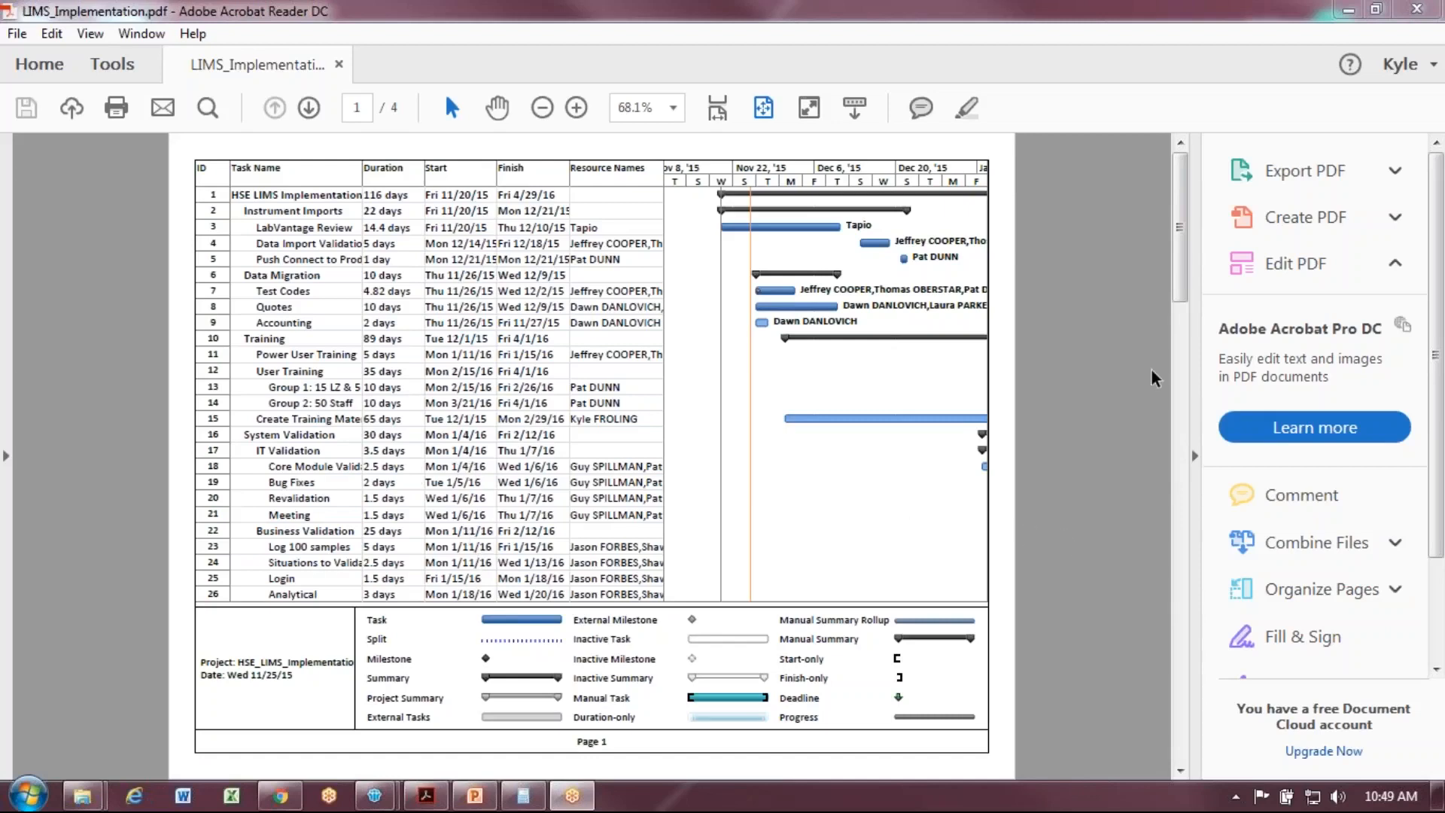
mouse_move(505, 368)
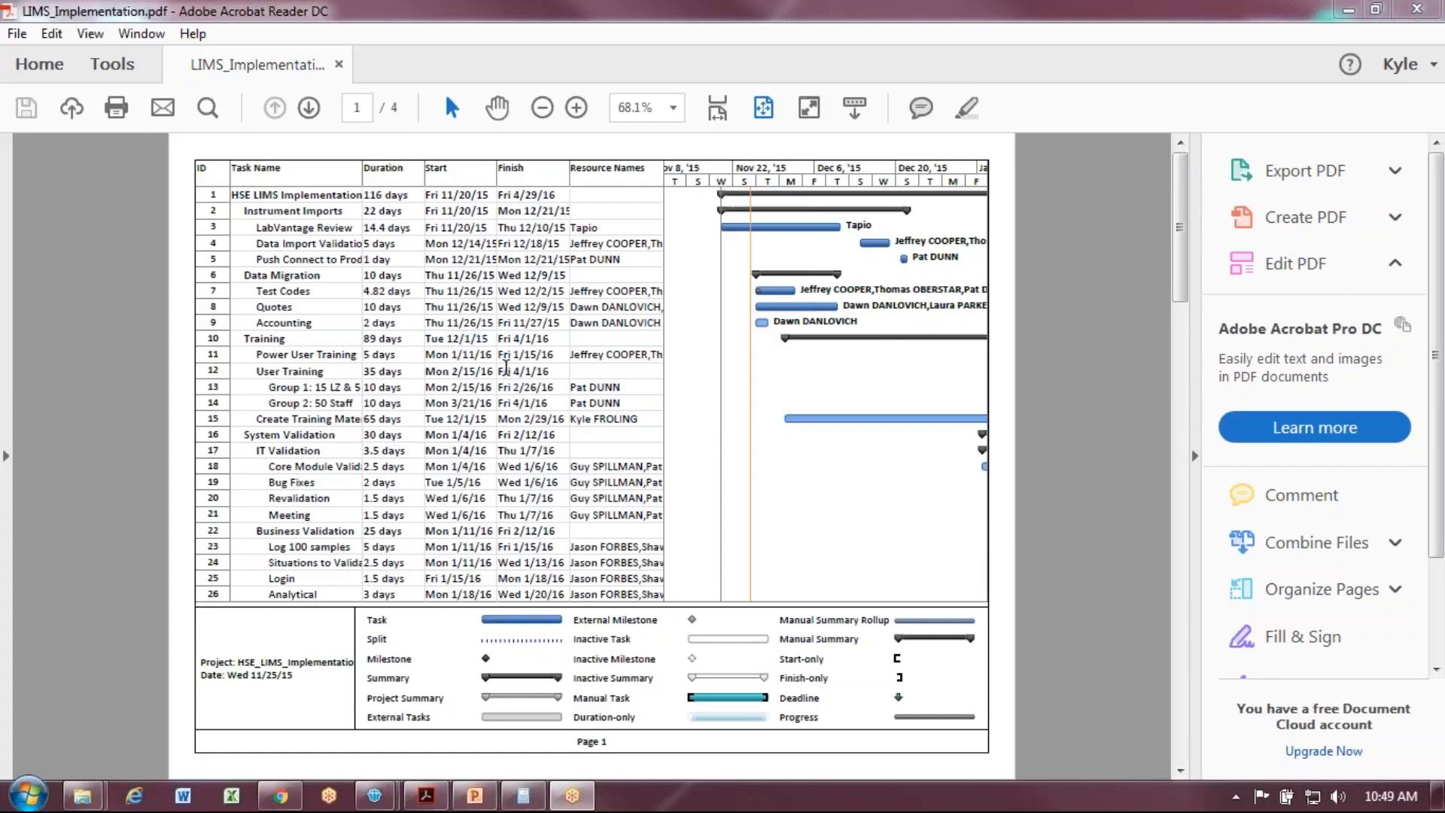
mouse_move(830, 520)
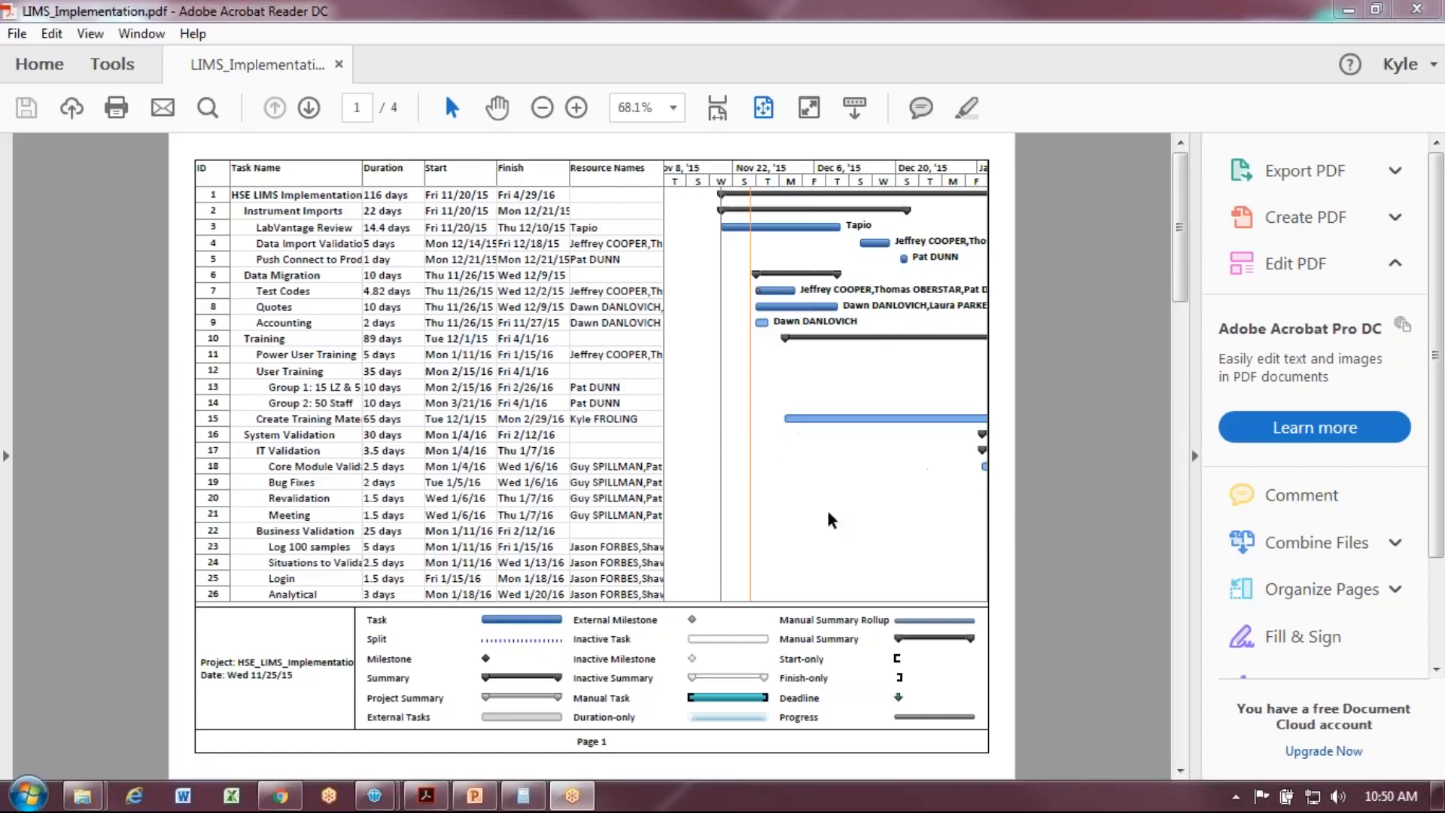
mouse_move(1067, 533)
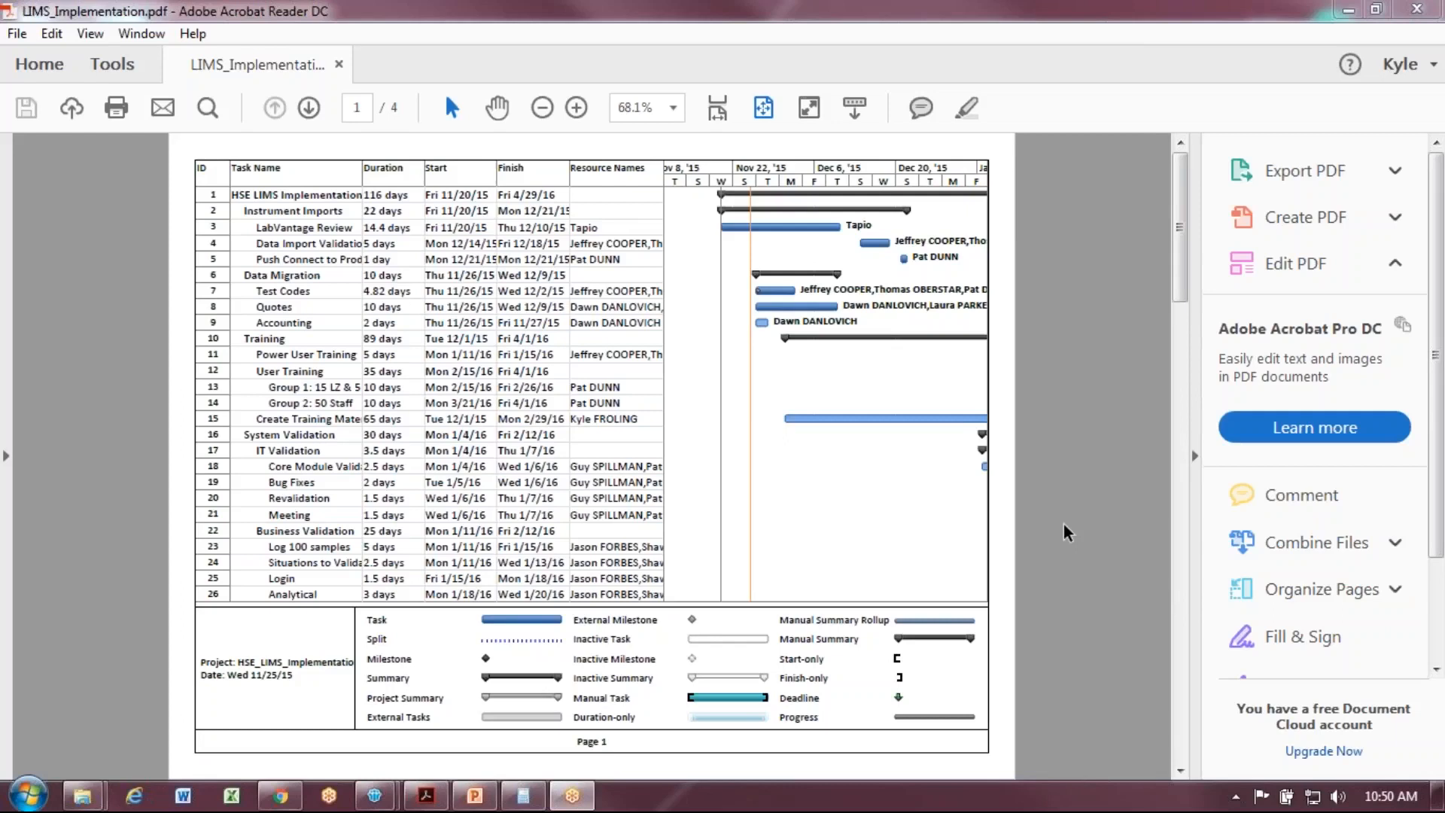
mouse_move(852, 464)
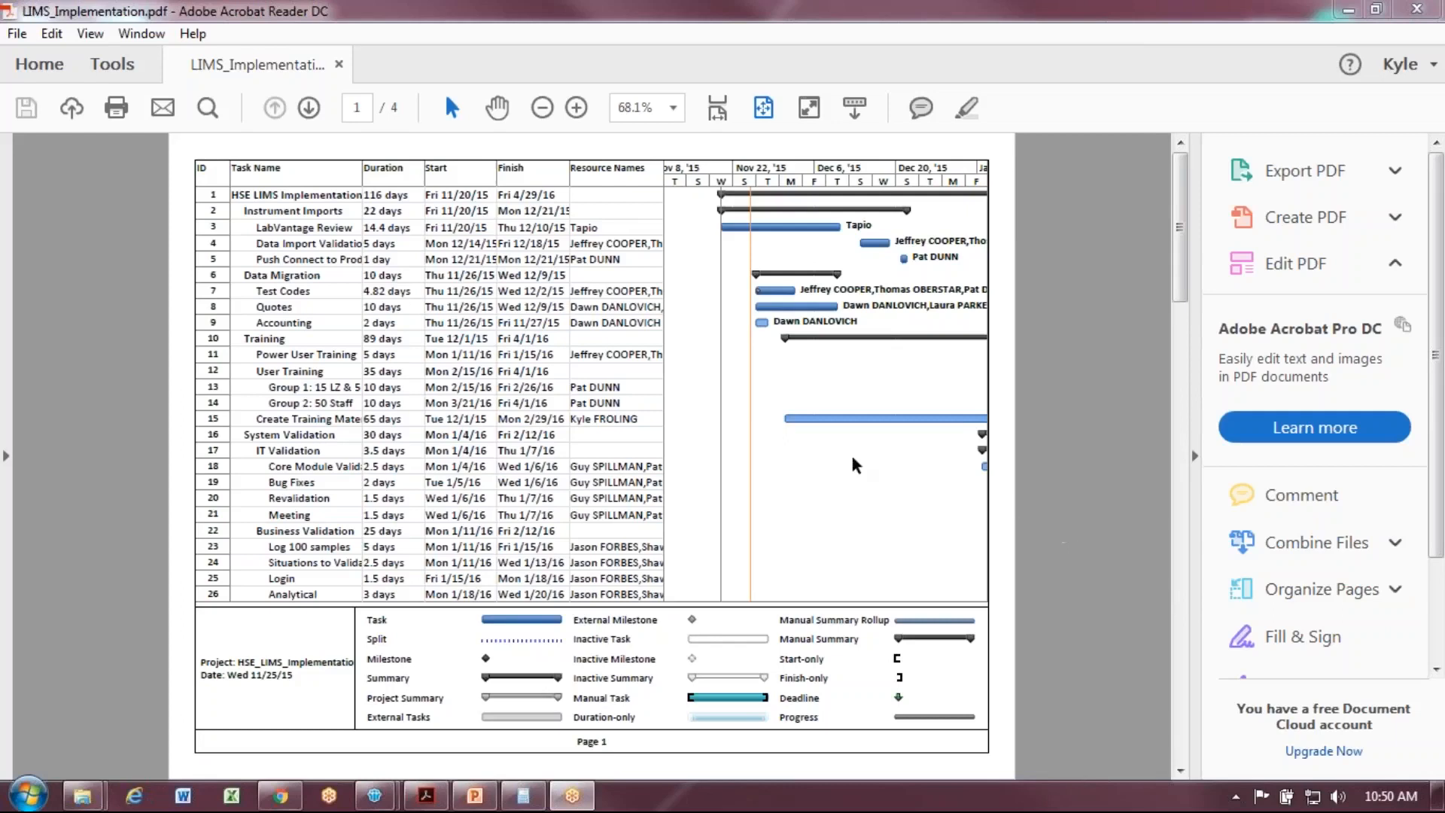
mouse_move(764, 559)
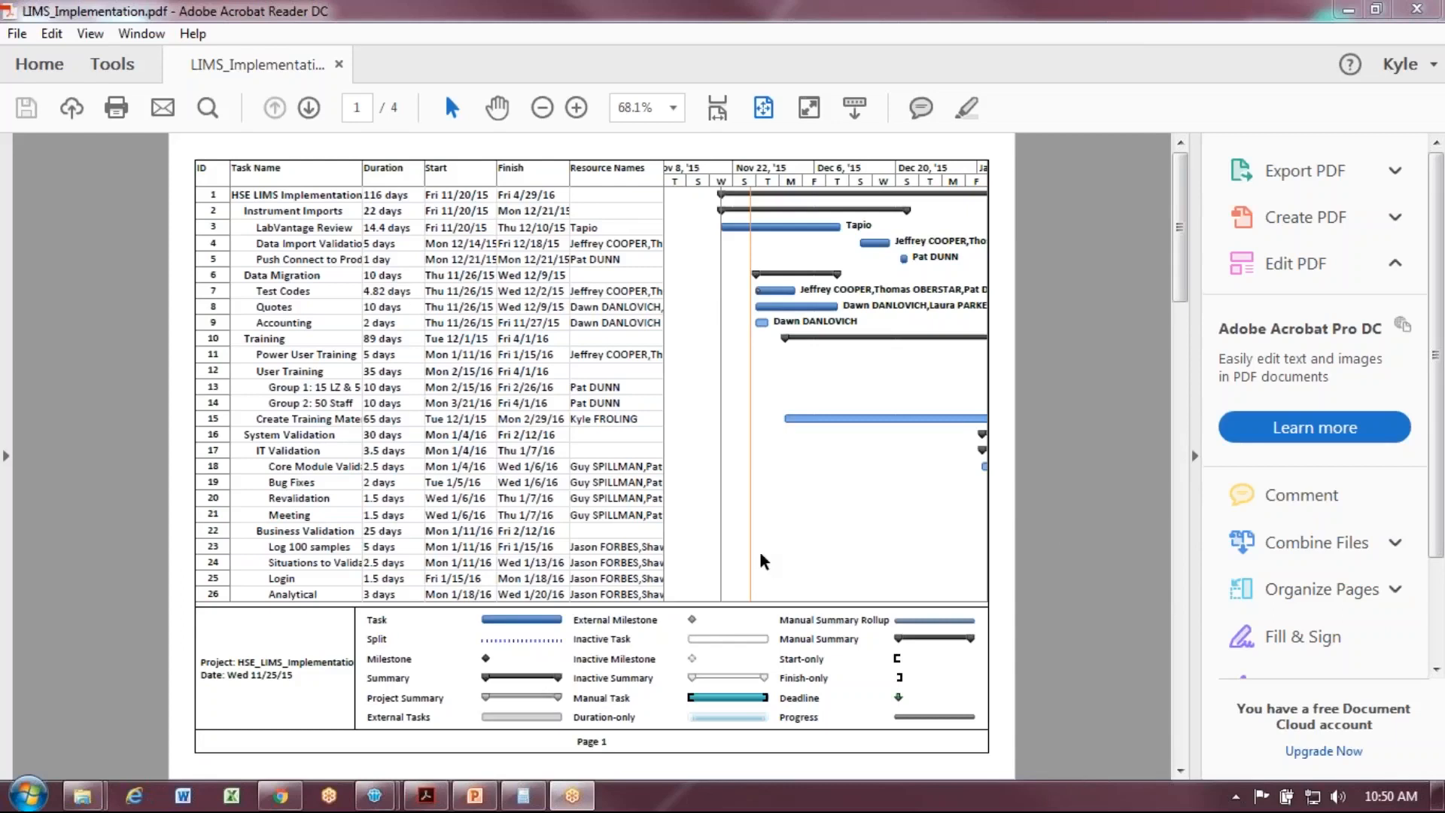
mouse_move(1266, 653)
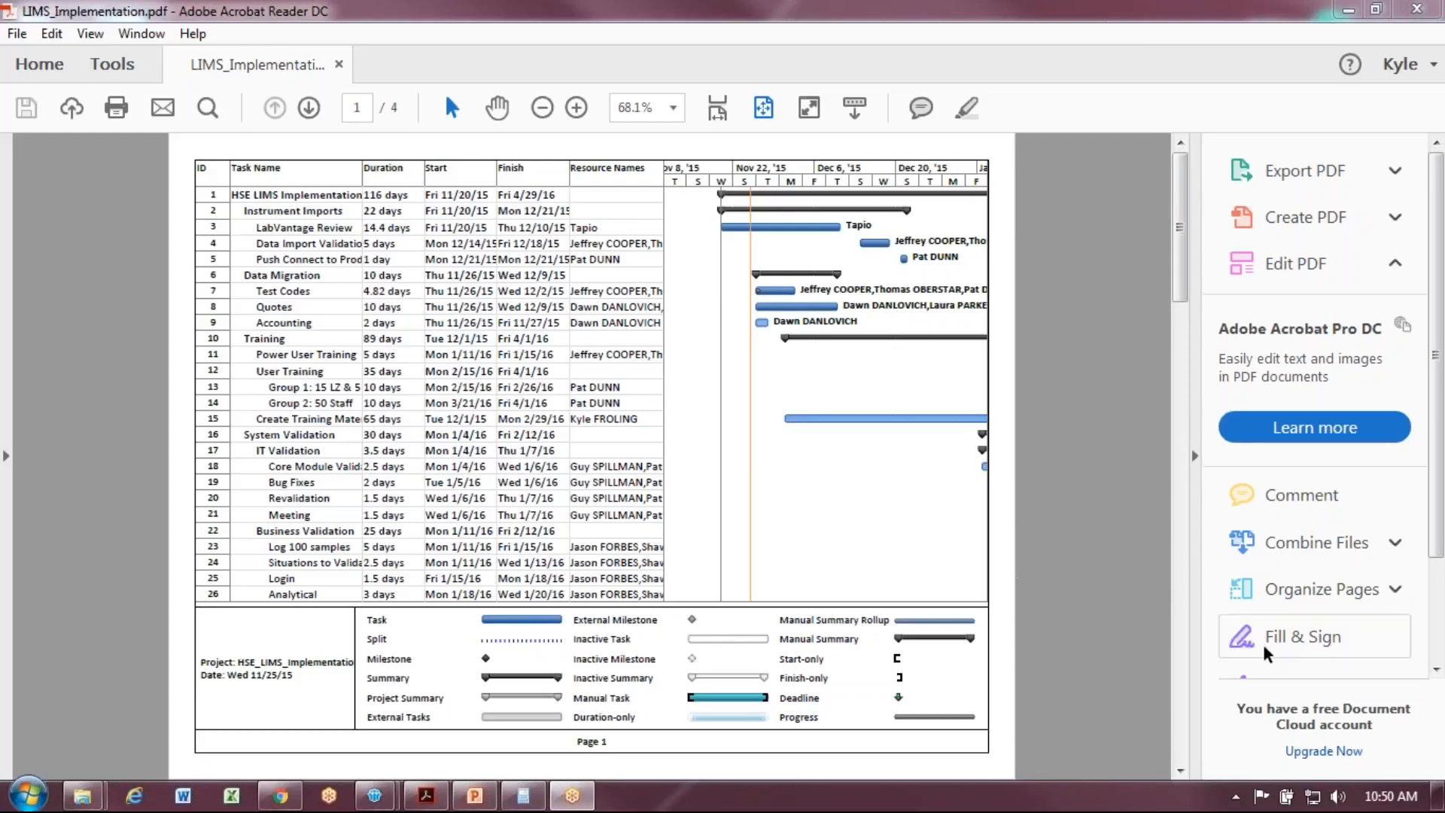
mouse_move(1312, 163)
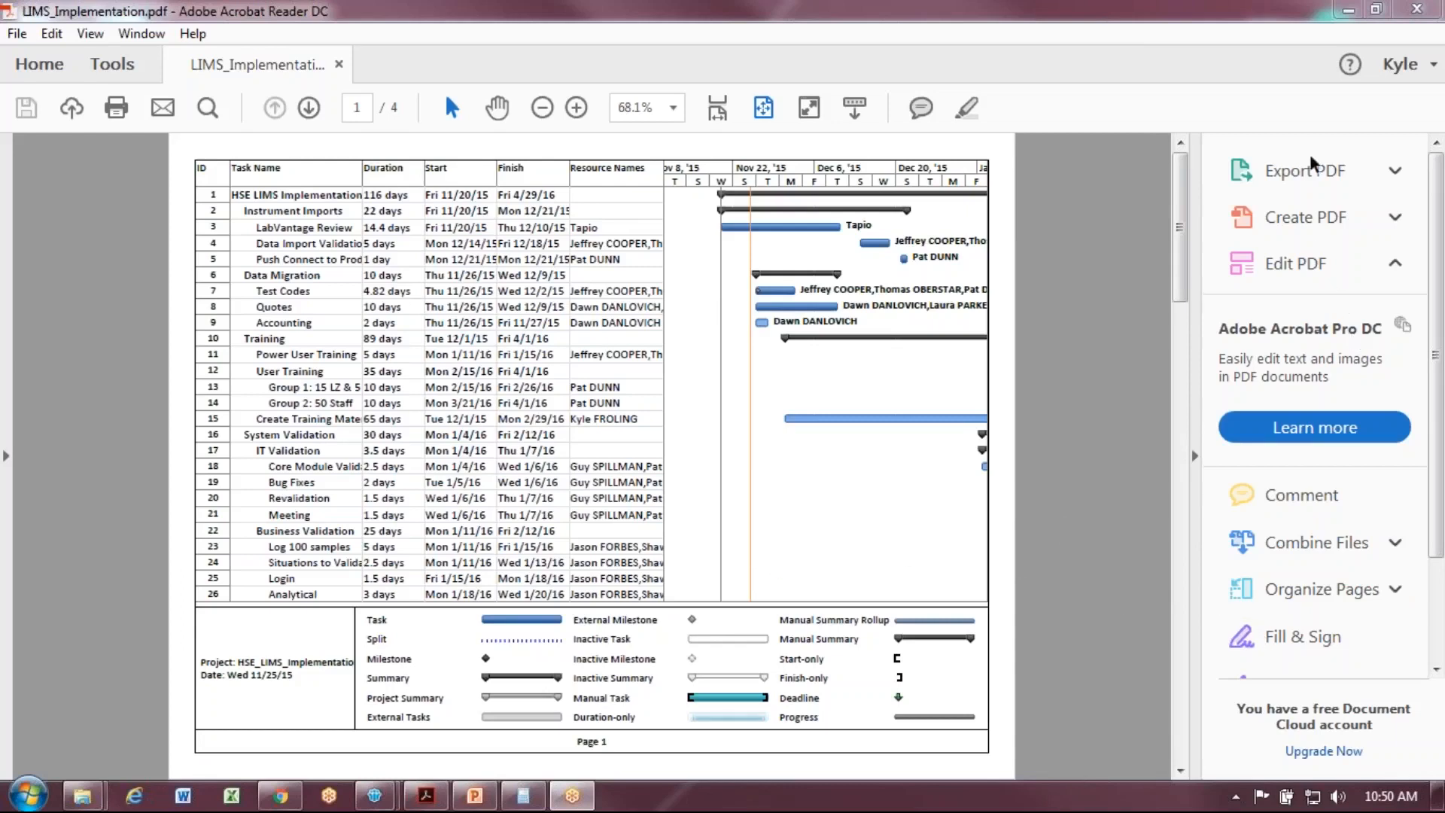
mouse_move(1302, 635)
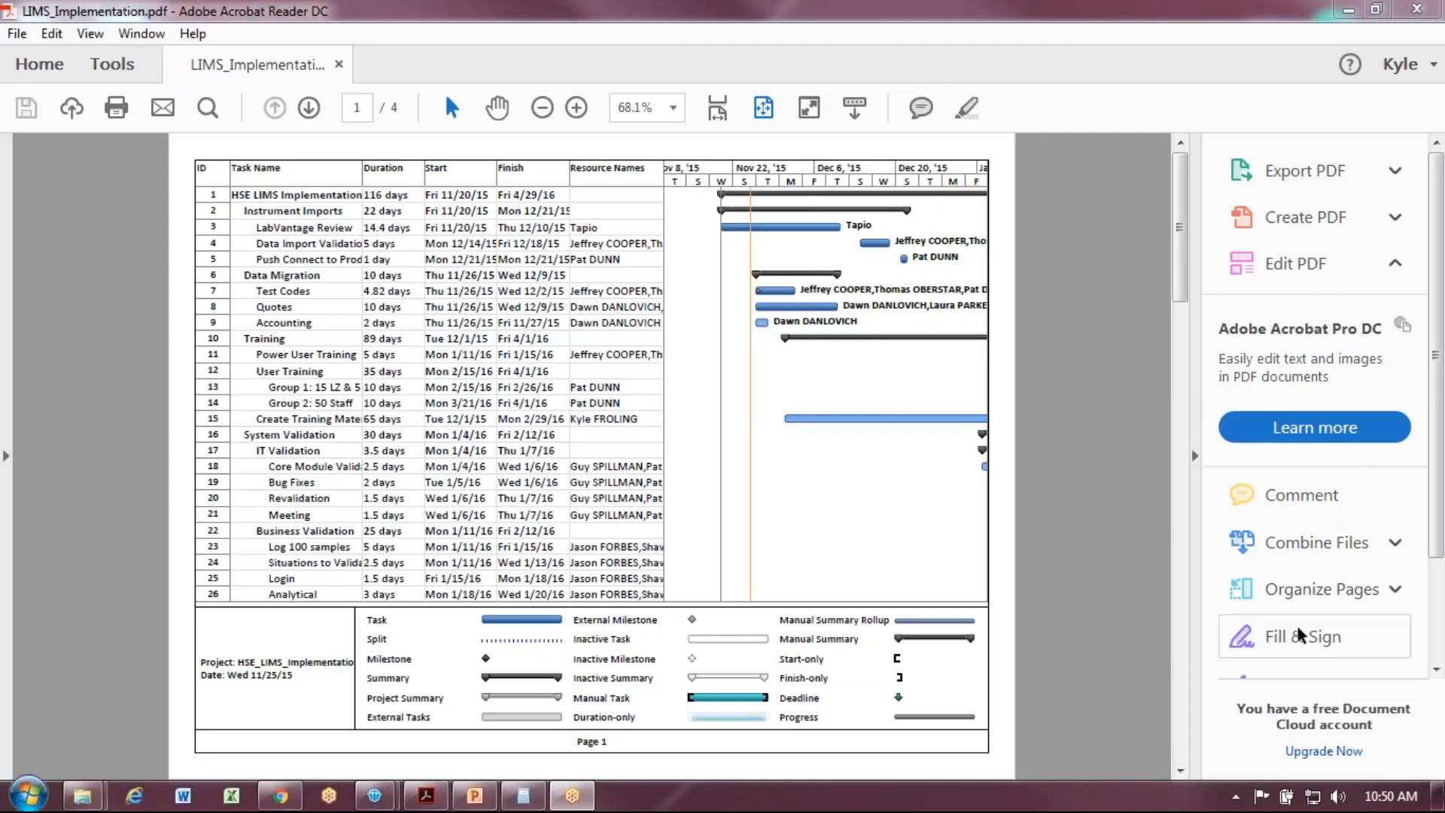
- Open the Fill & Sign tool from the right-hand Tools pane
left_click(1303, 636)
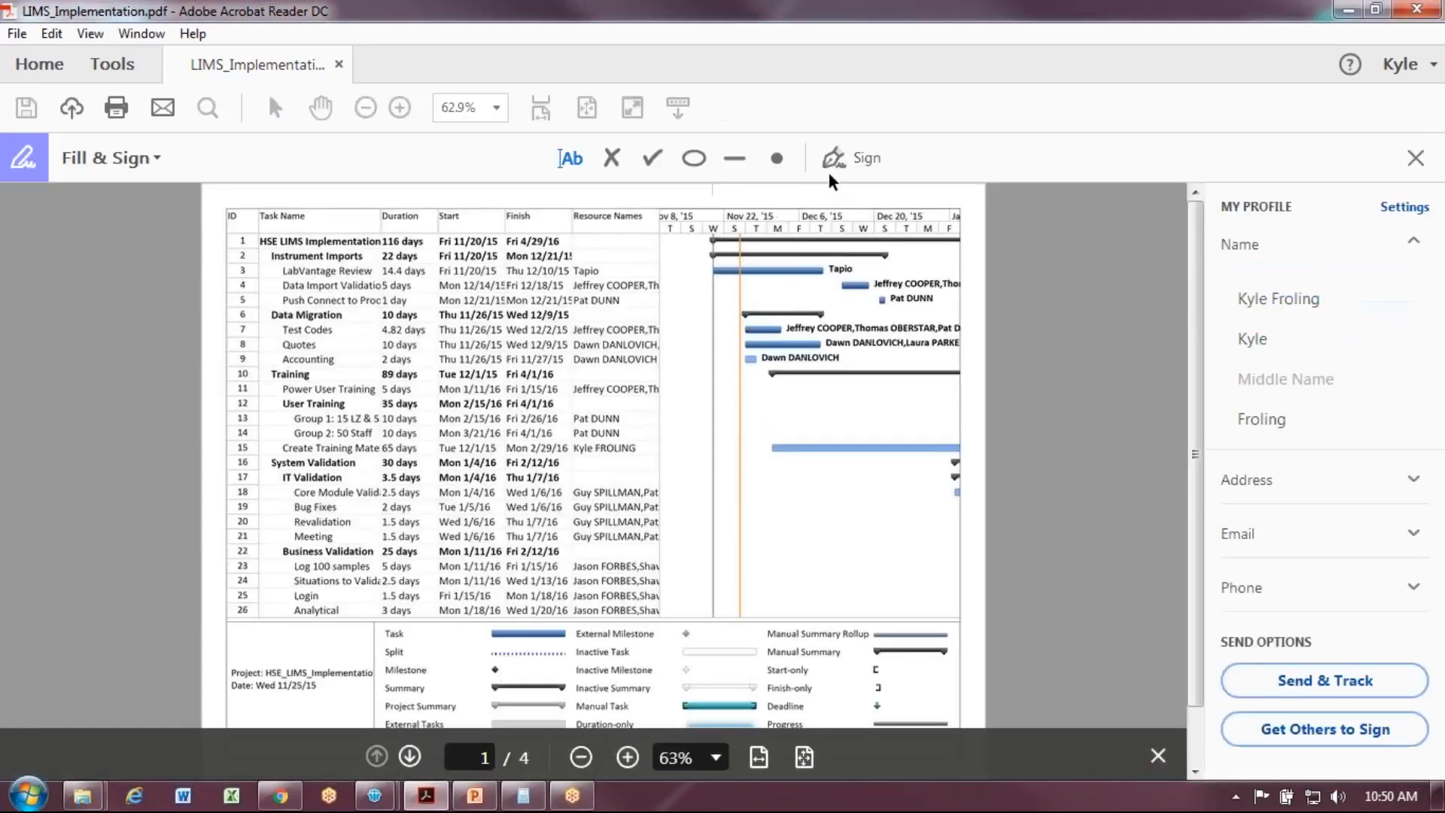
mouse_move(650, 157)
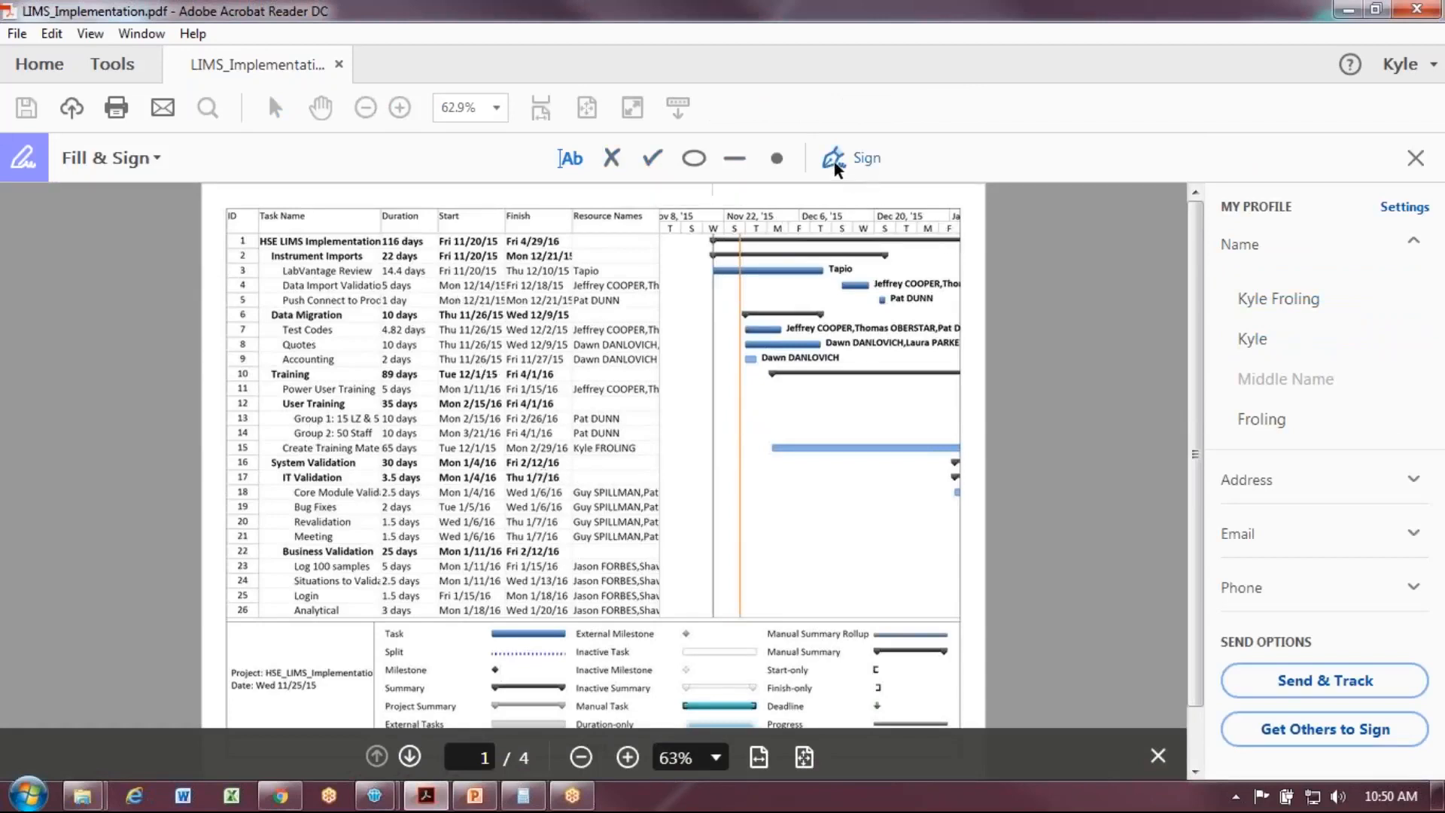
- Place the saved handwritten signature below the chart's task bars and enlarge it
left_click(850, 157)
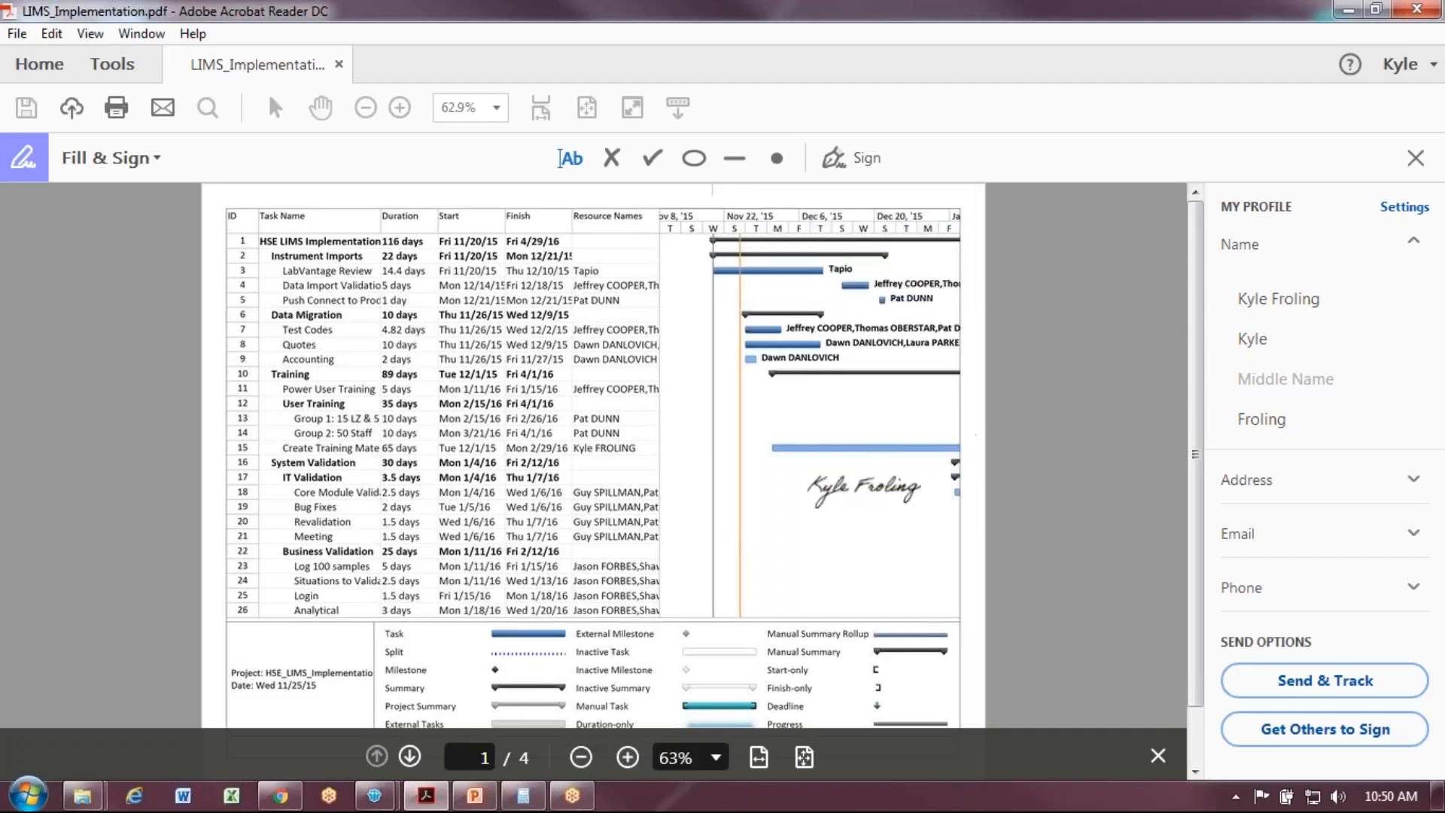
left_click_drag(863, 487, 831, 579)
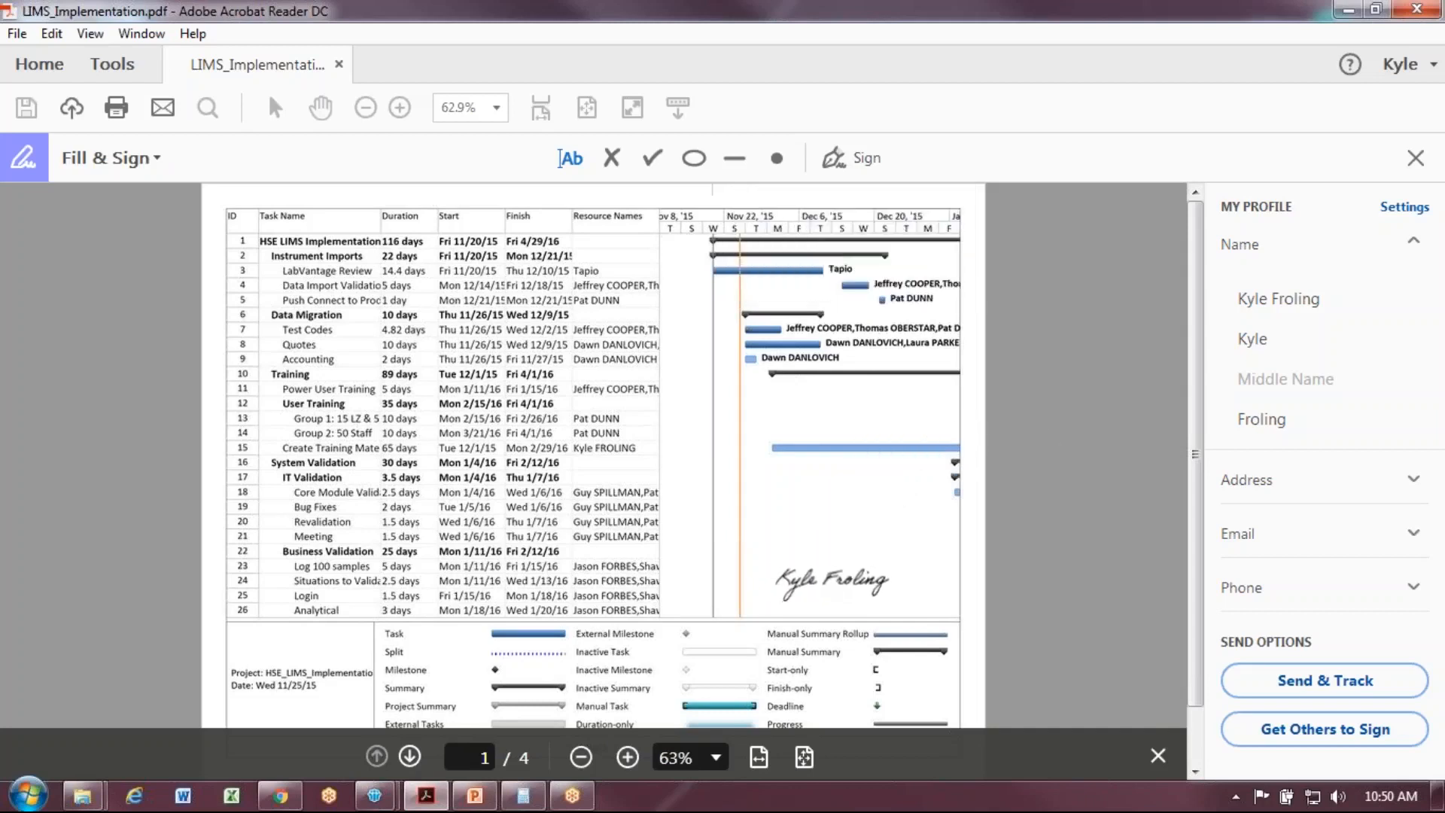
left_click(829, 579)
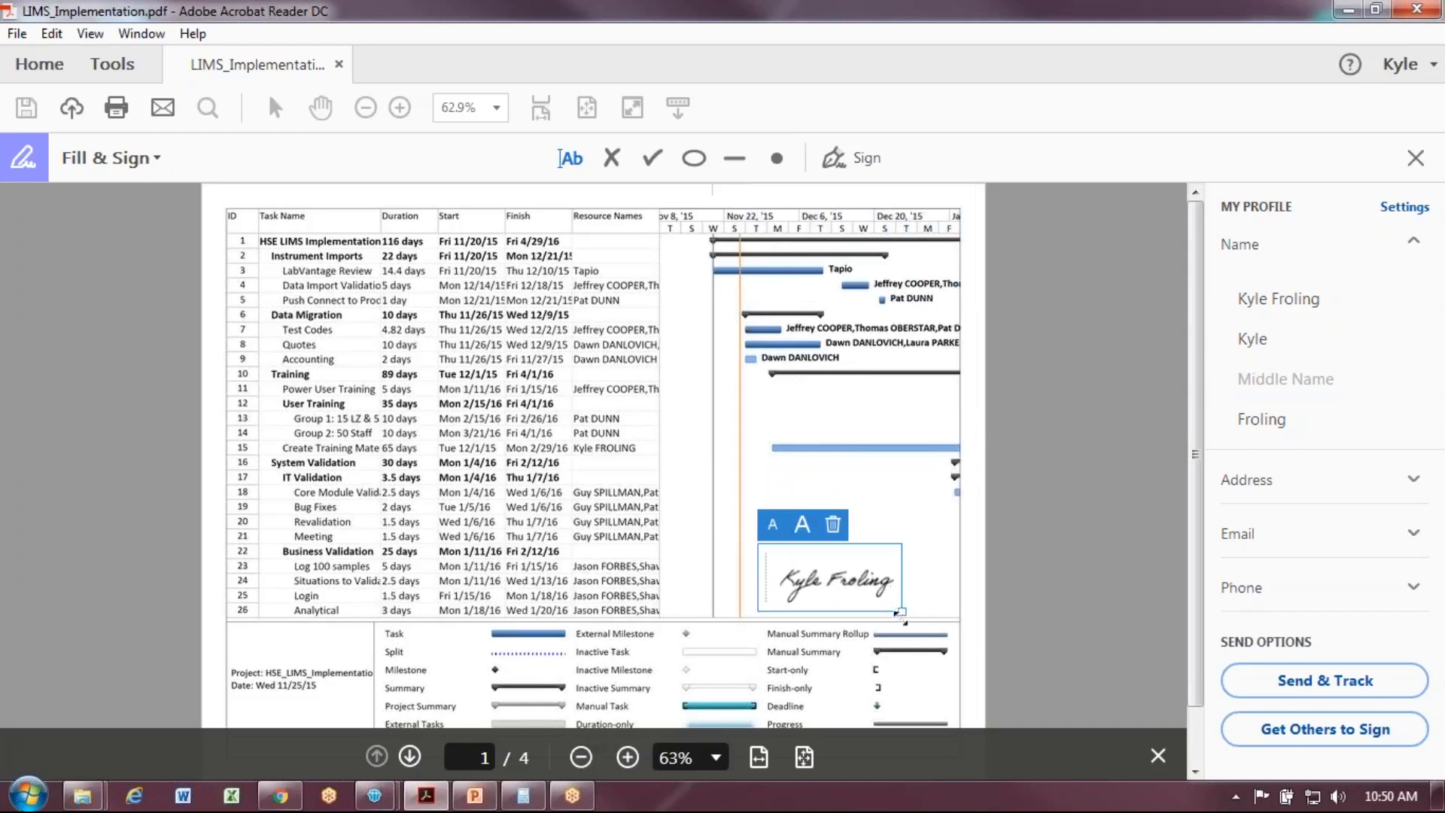
left_click_drag(899, 611, 930, 619)
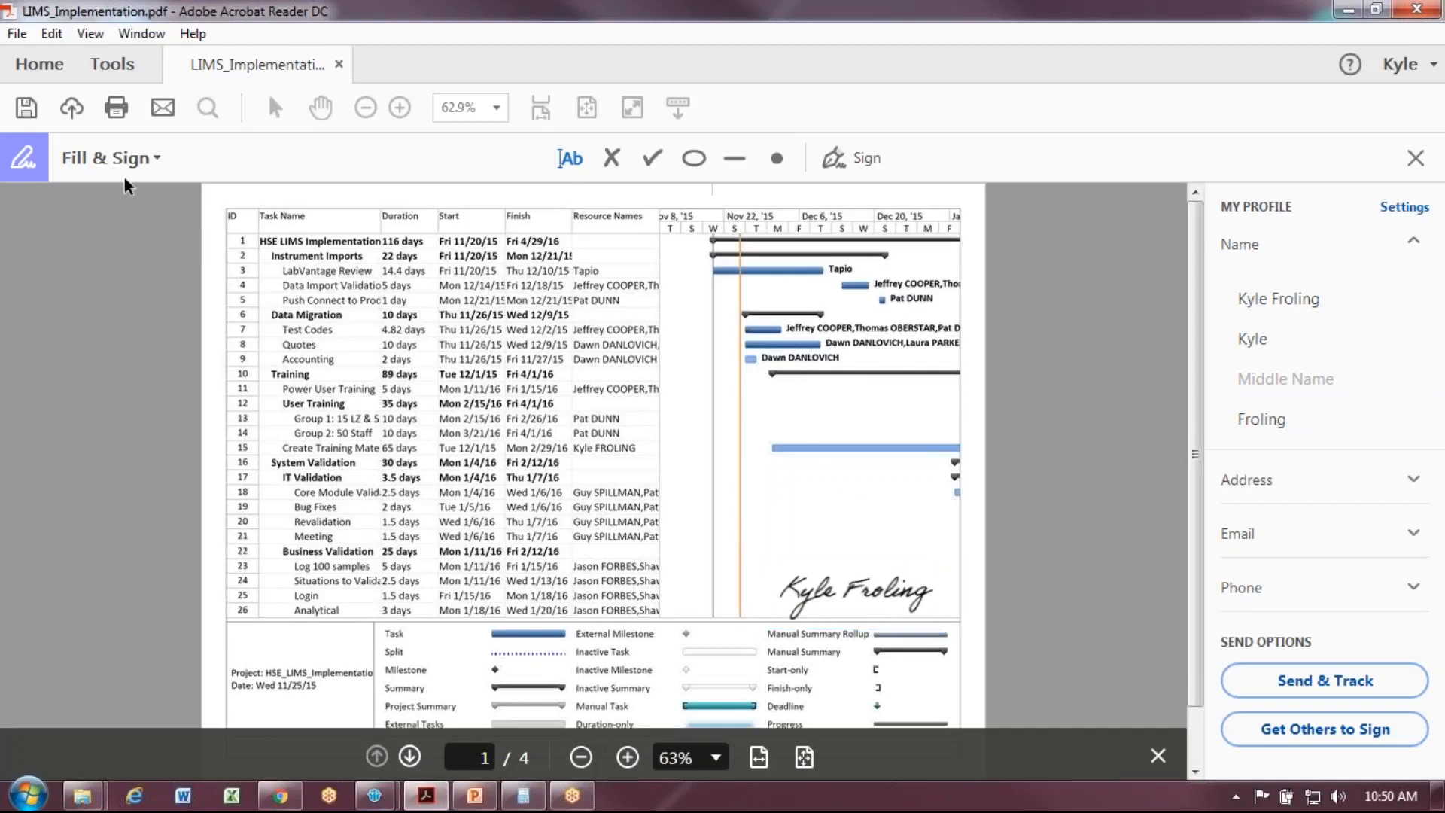
mouse_move(120, 157)
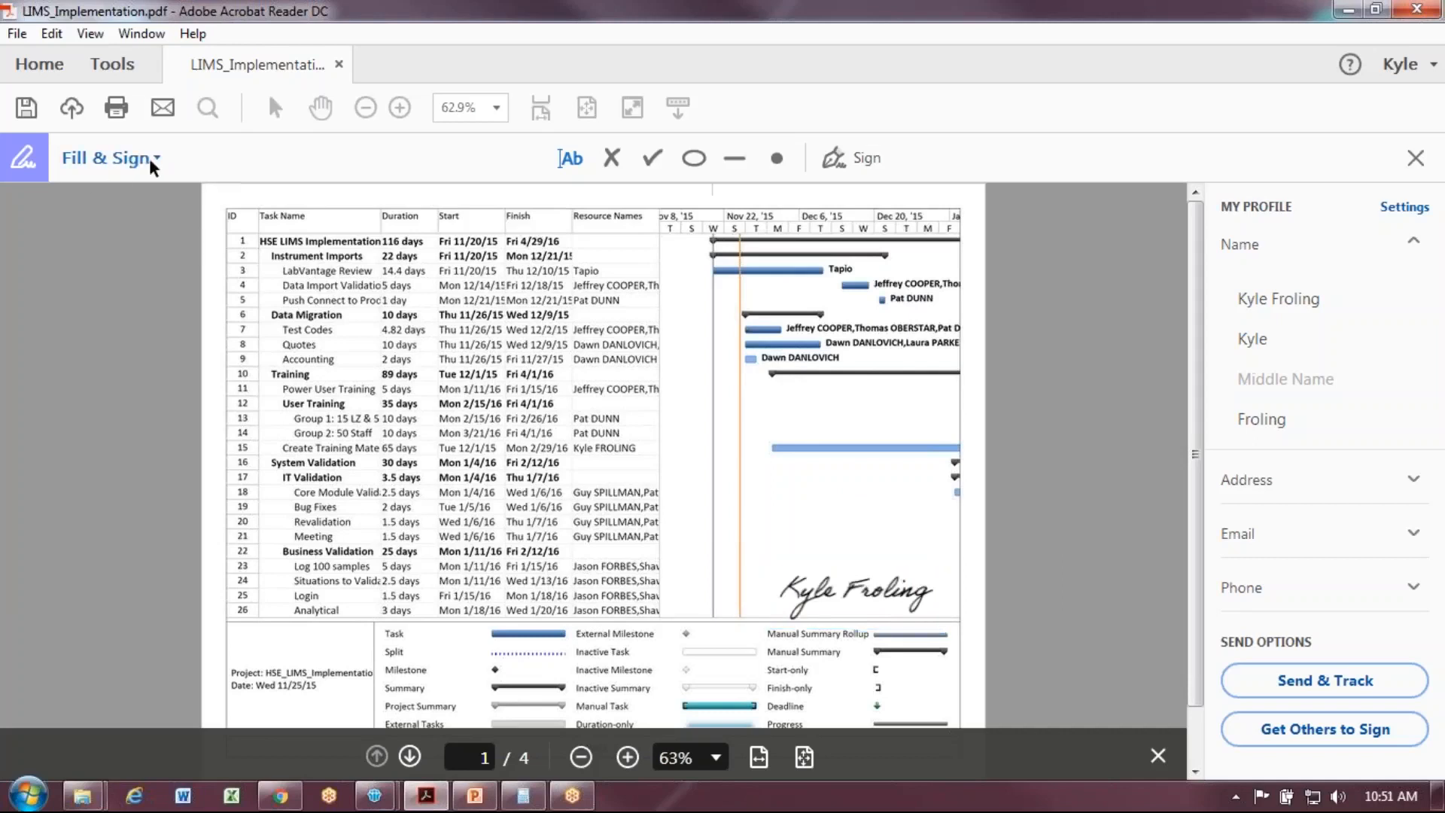
- Switch from Fill & Sign to the full More Tools catalogue
left_click(108, 157)
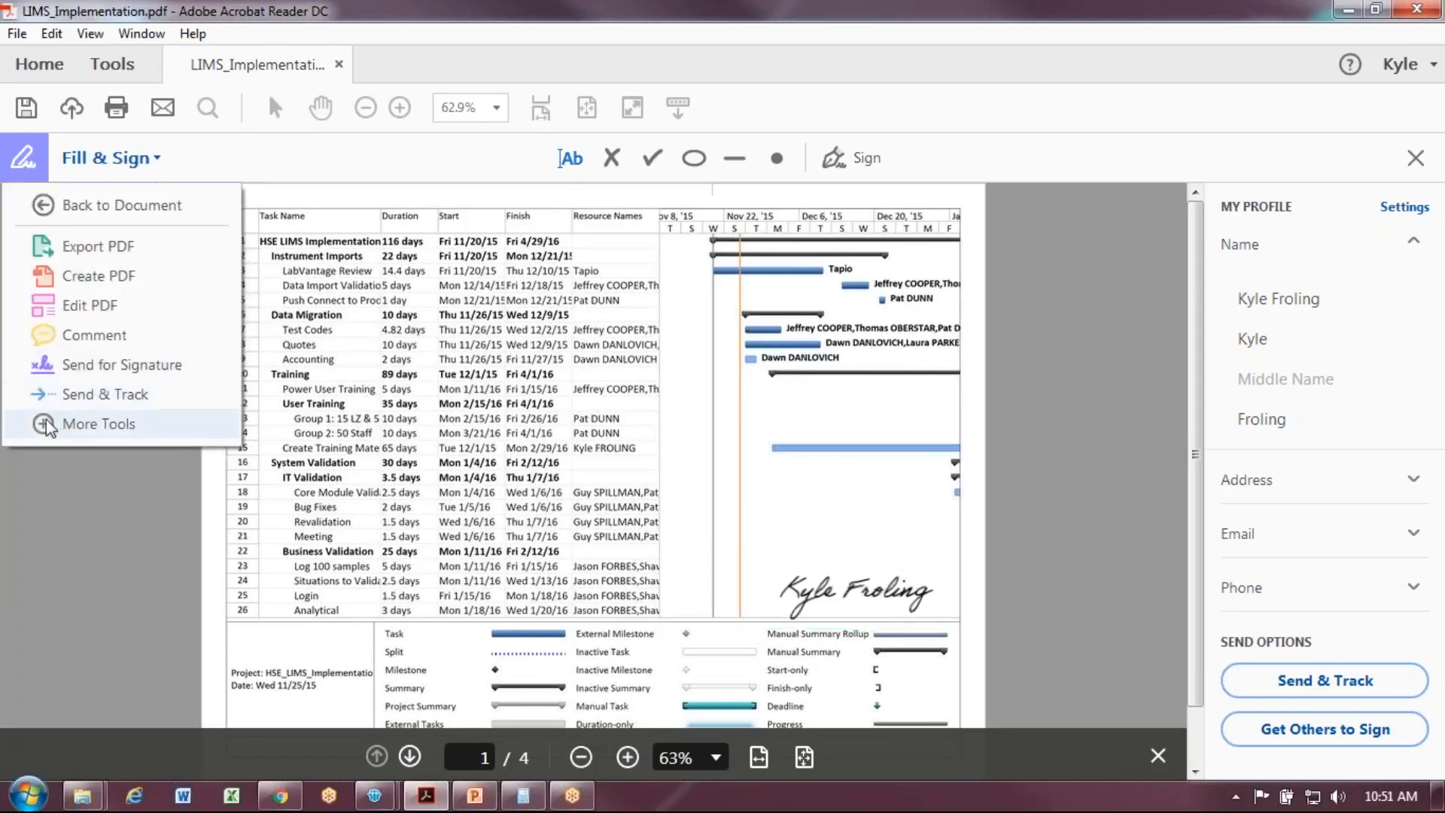
left_click(98, 424)
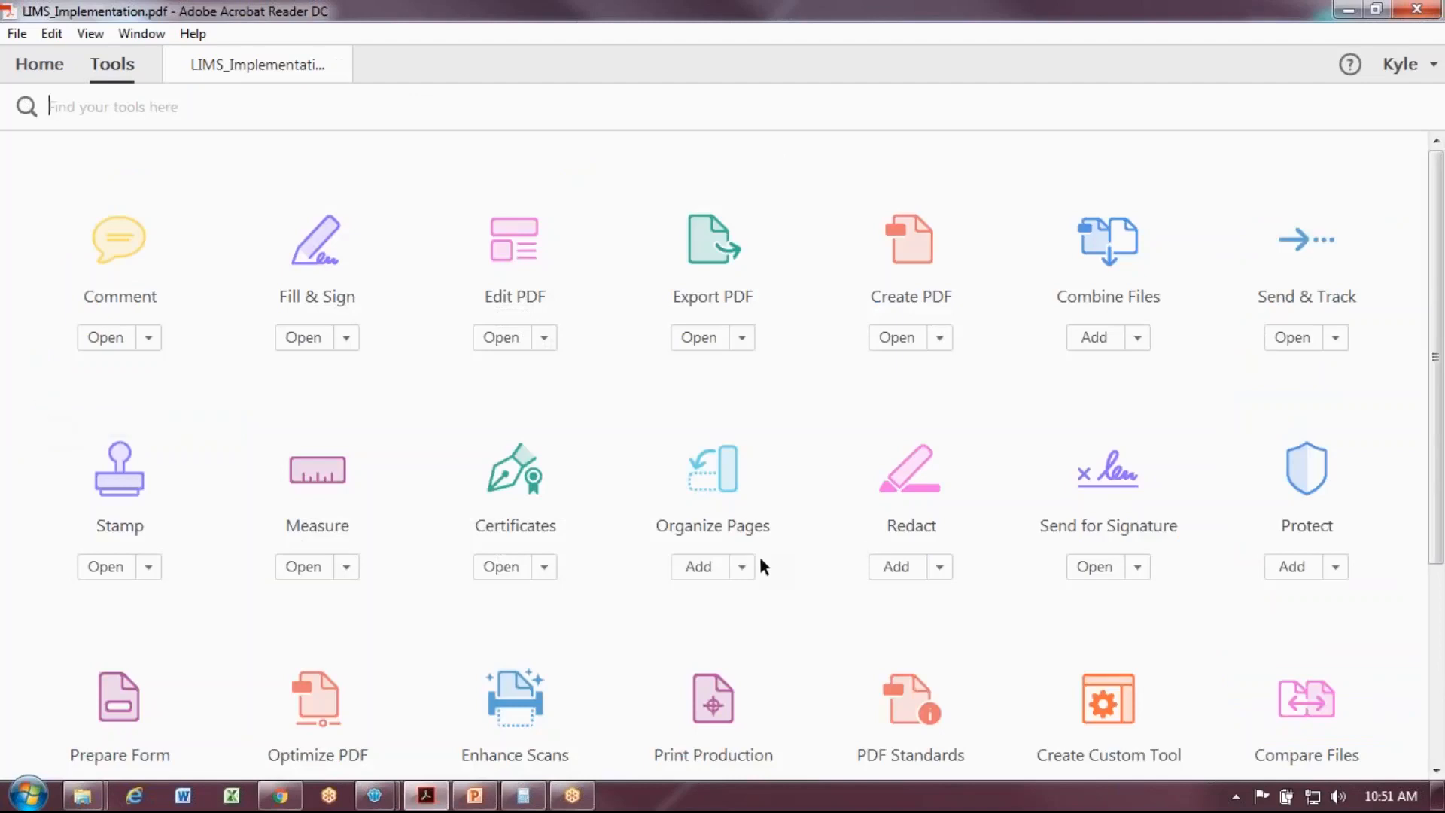
mouse_move(445, 513)
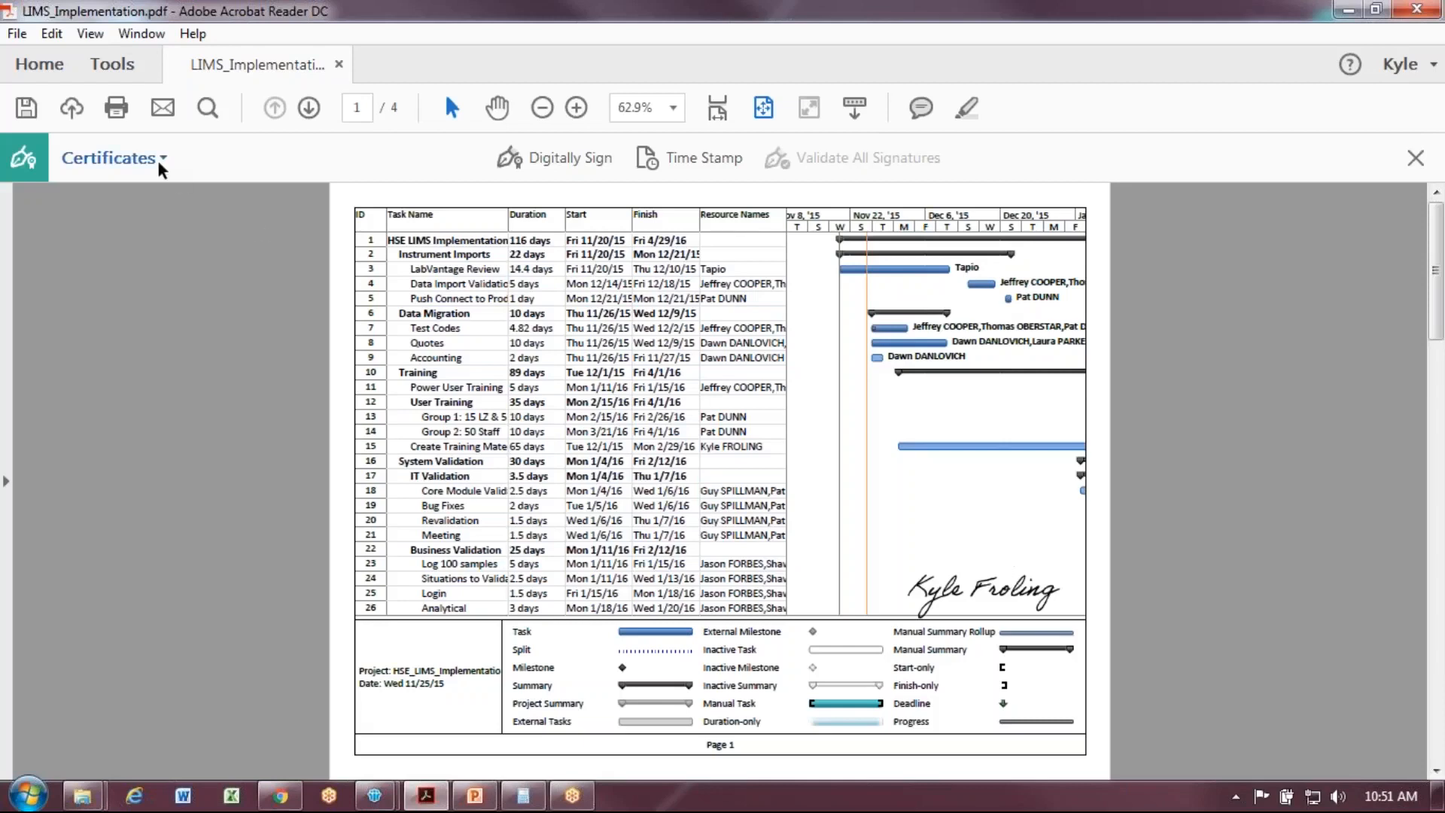
left_click(111, 157)
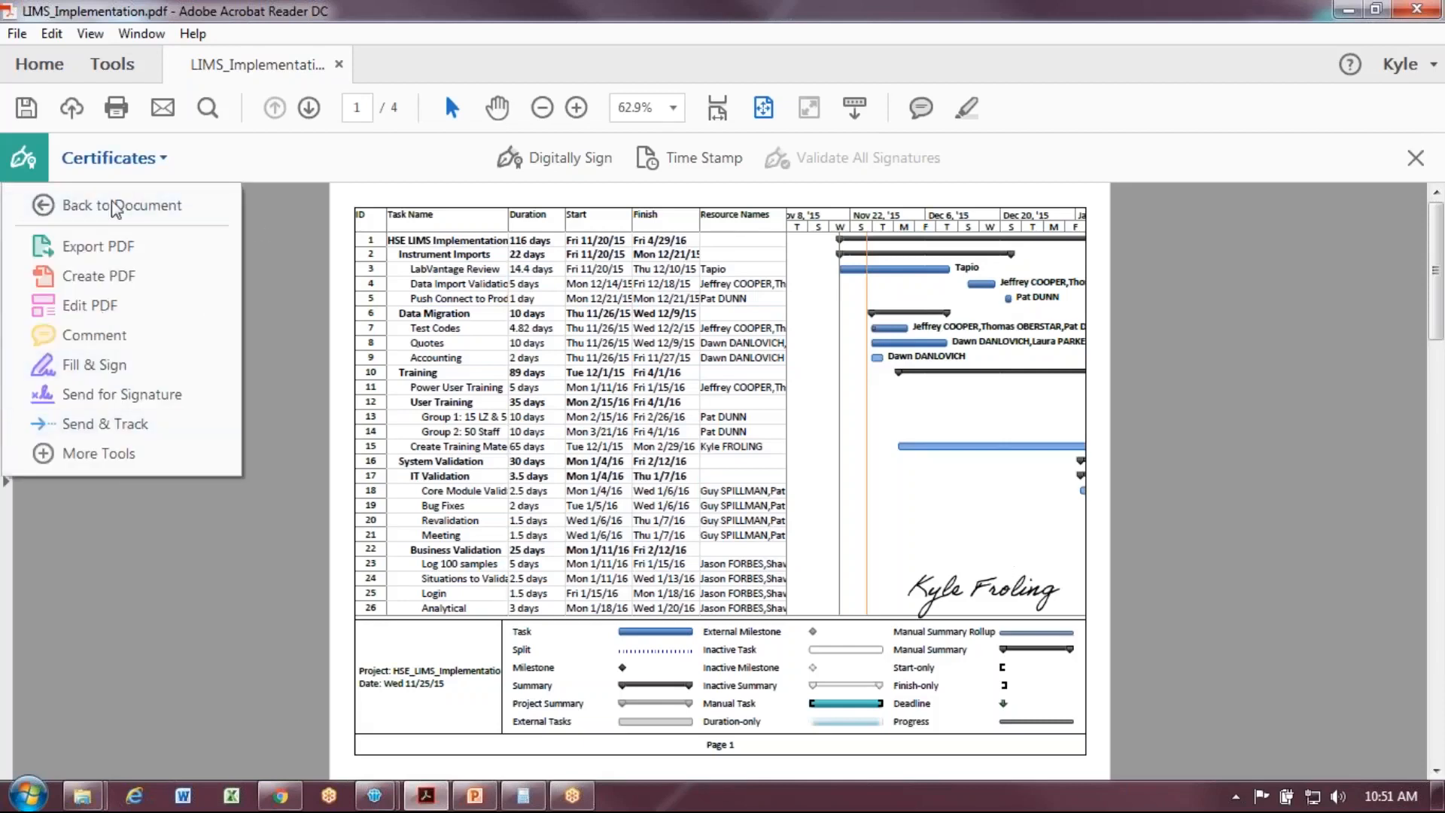
mouse_move(99, 453)
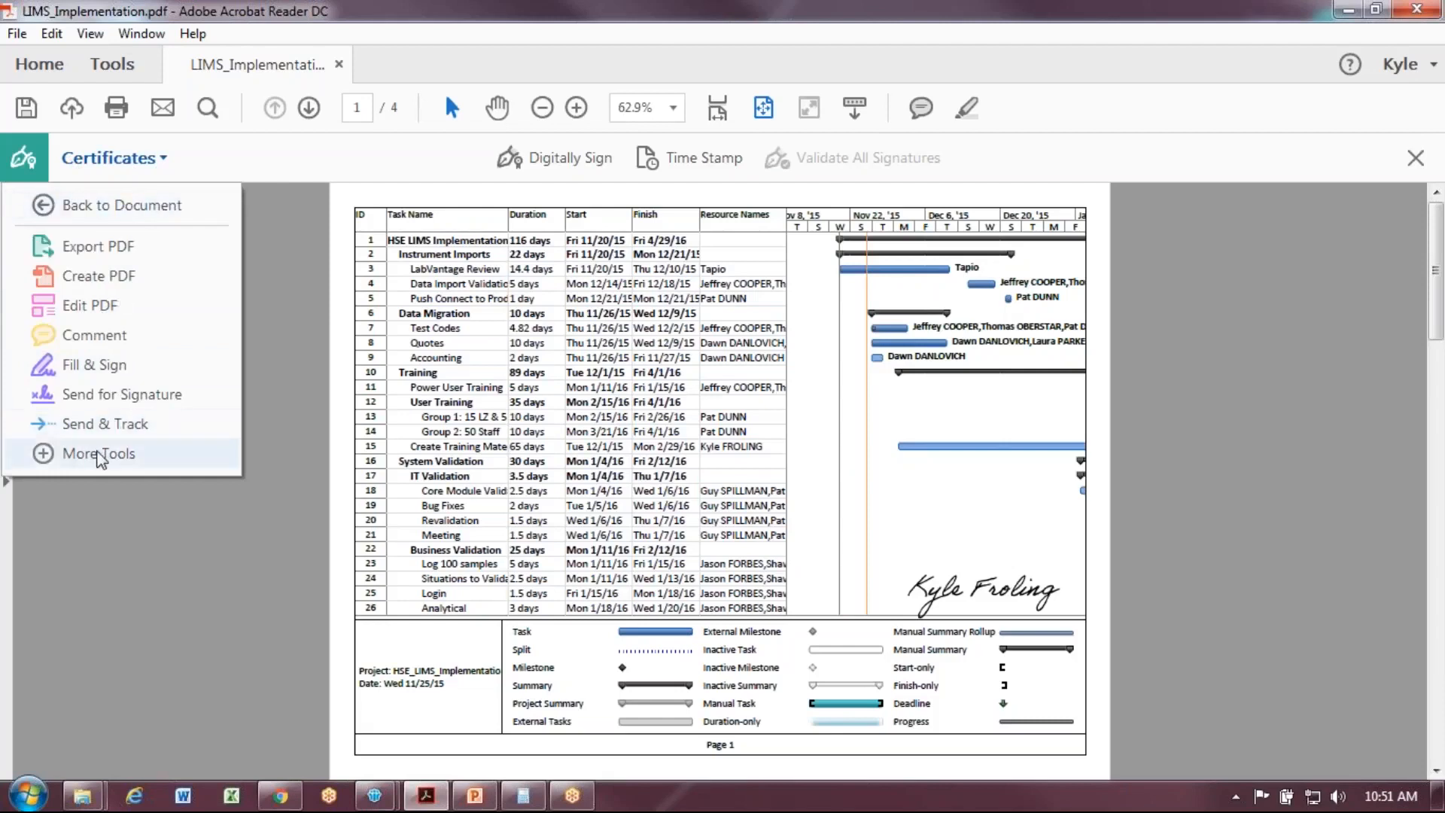
mouse_move(110, 179)
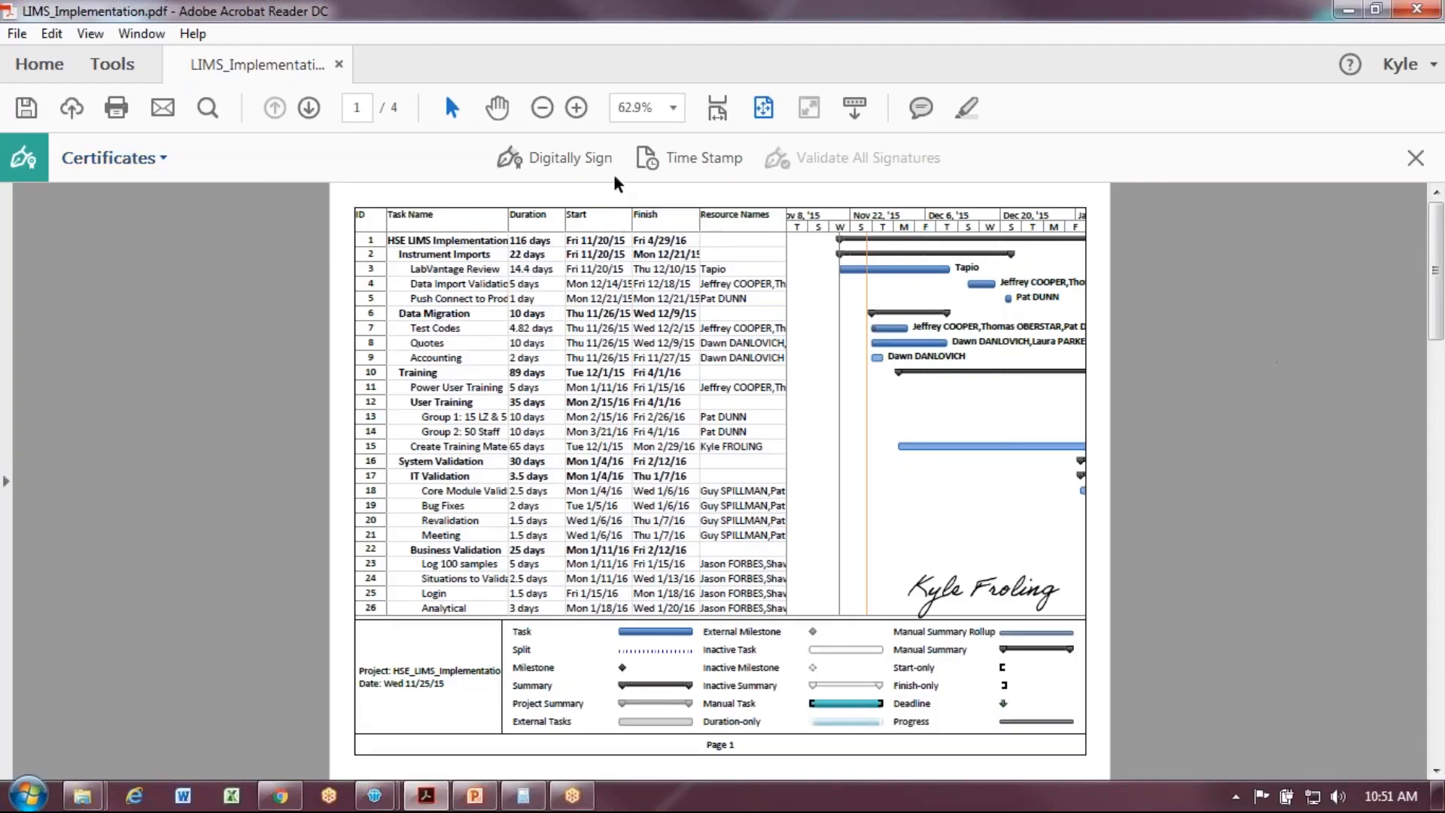
mouse_move(571, 164)
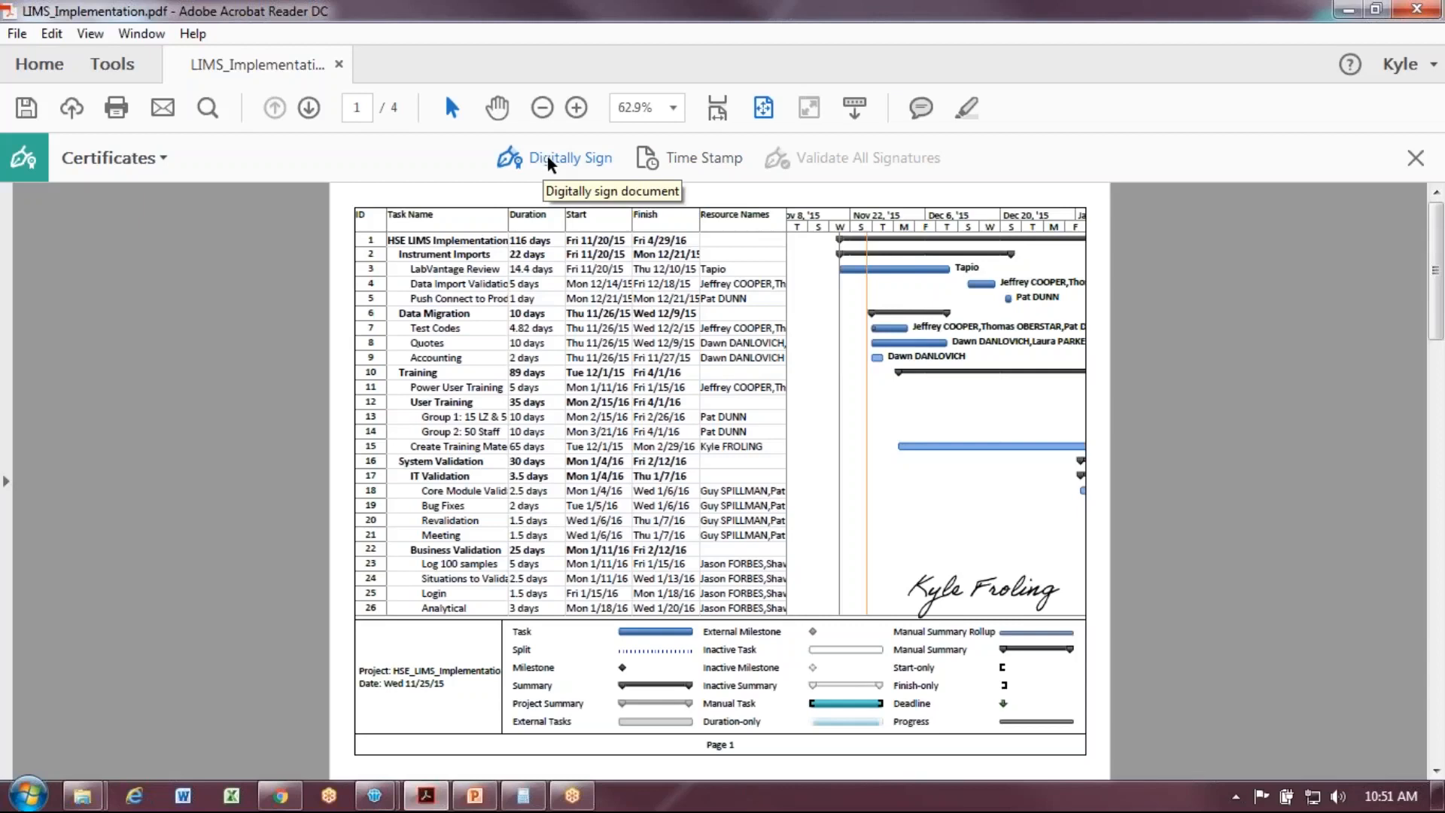
mouse_move(570, 157)
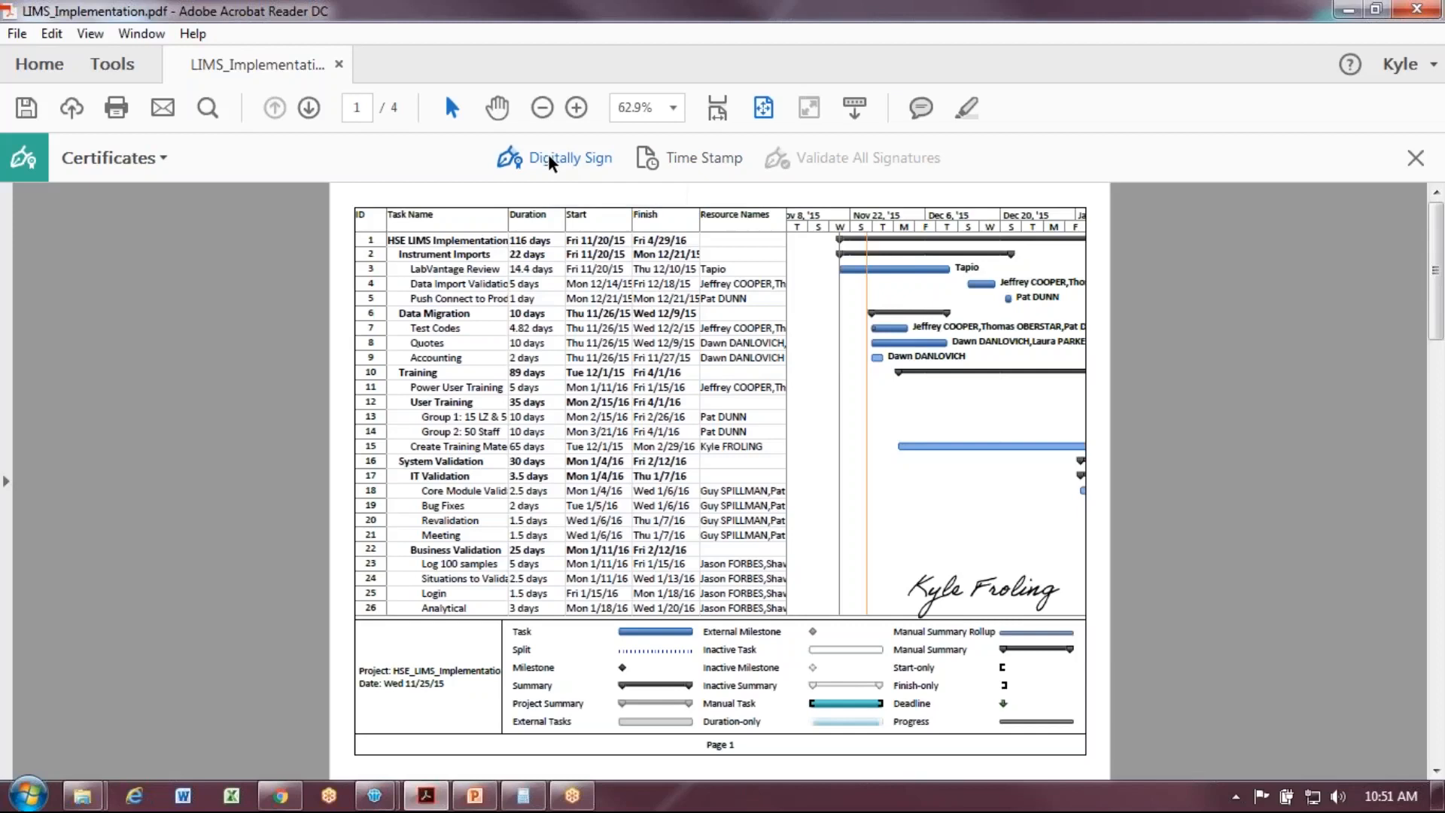
- Start Digitally Sign and draw the signature box above the handwritten signature
left_click(570, 157)
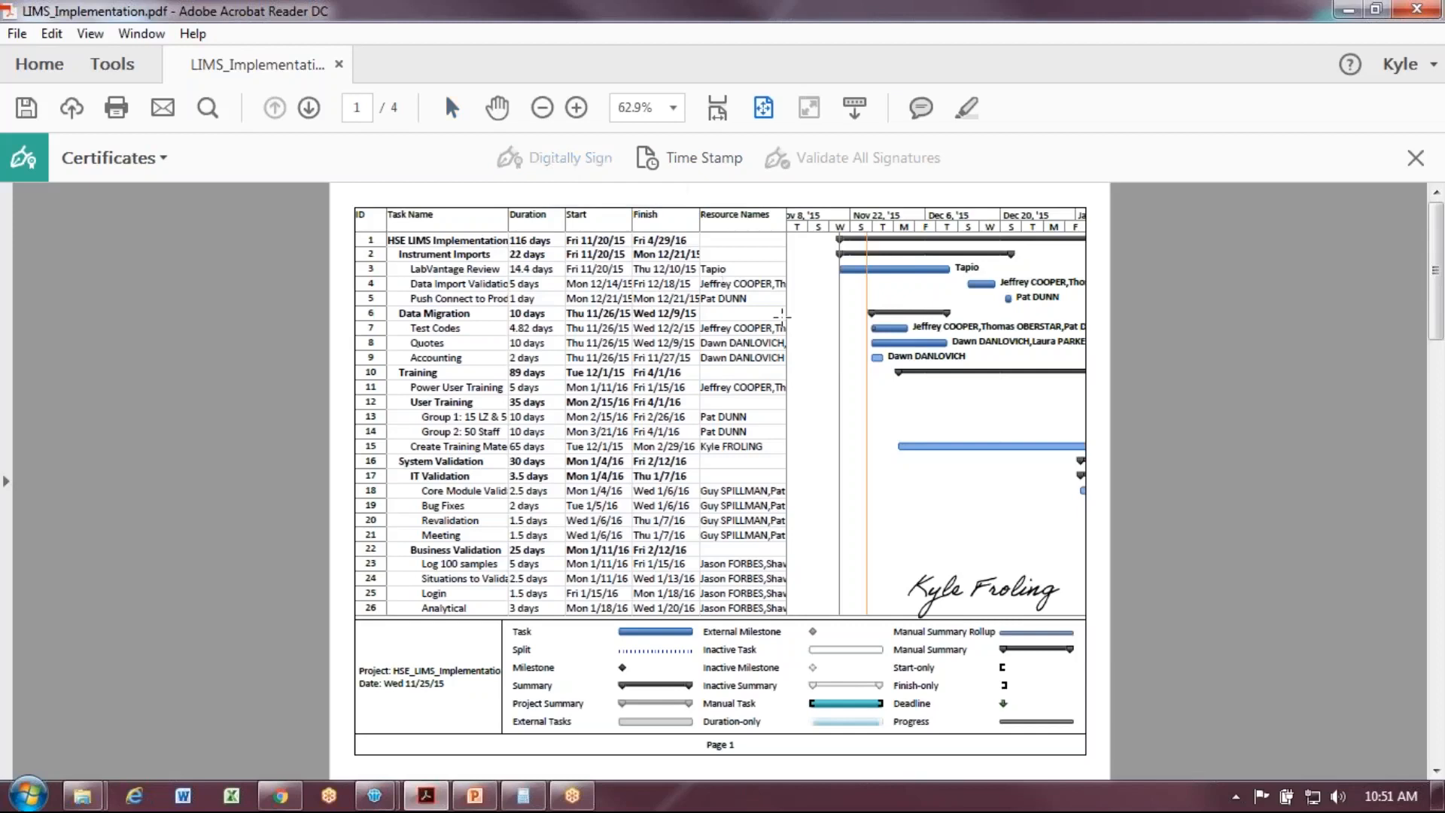
mouse_move(903, 472)
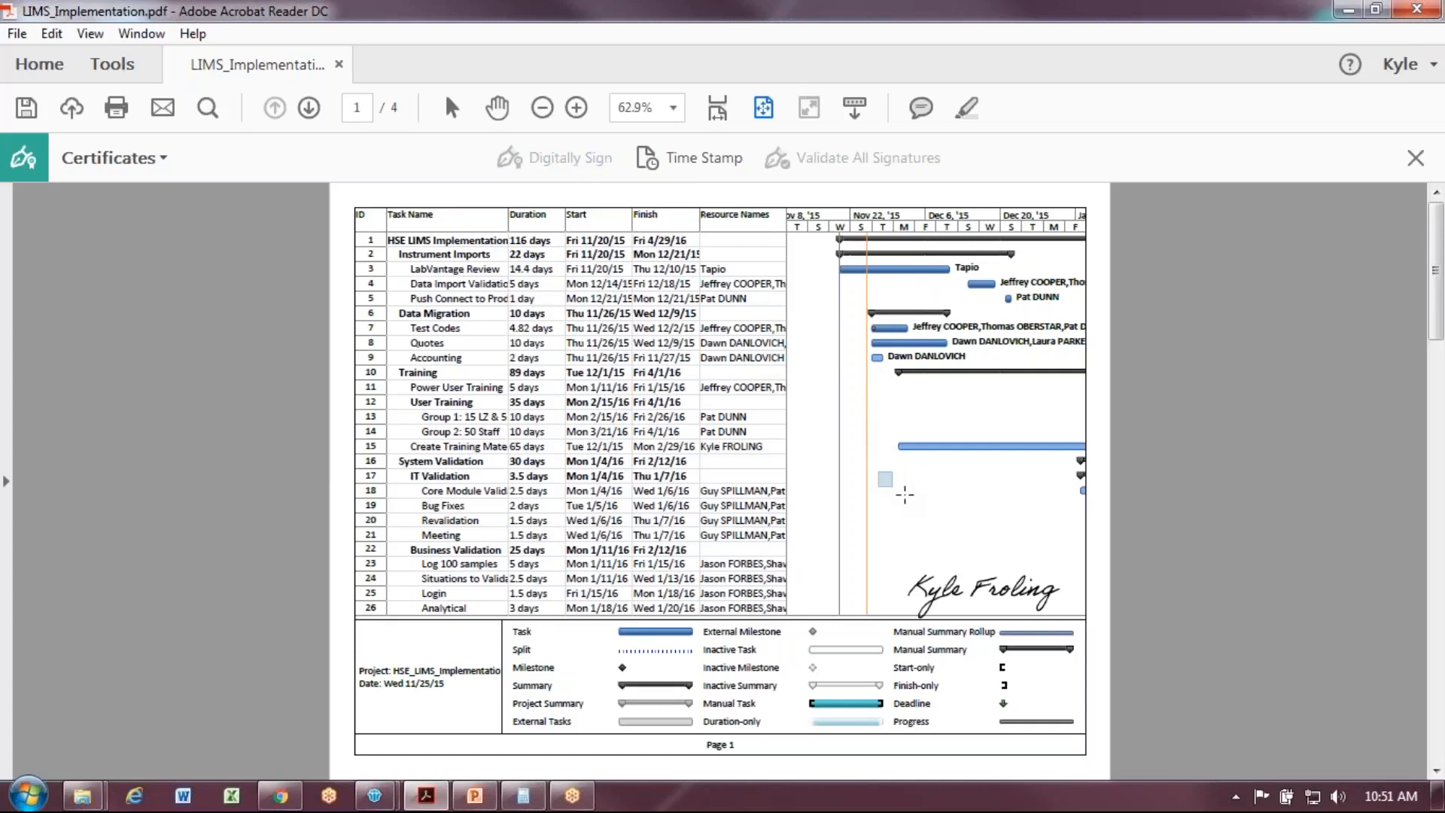
left_click_drag(884, 479, 1069, 562)
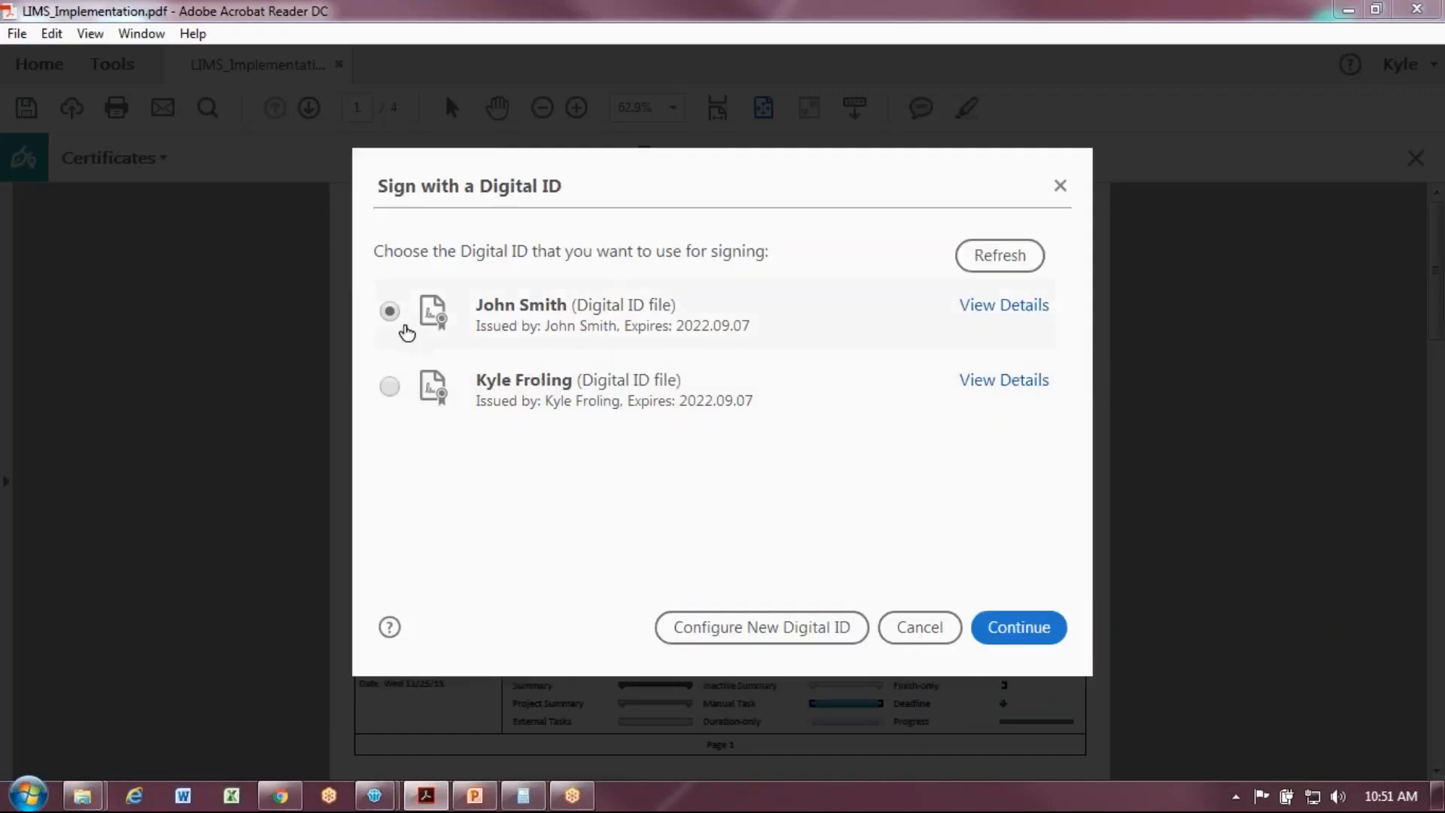
mouse_move(620, 333)
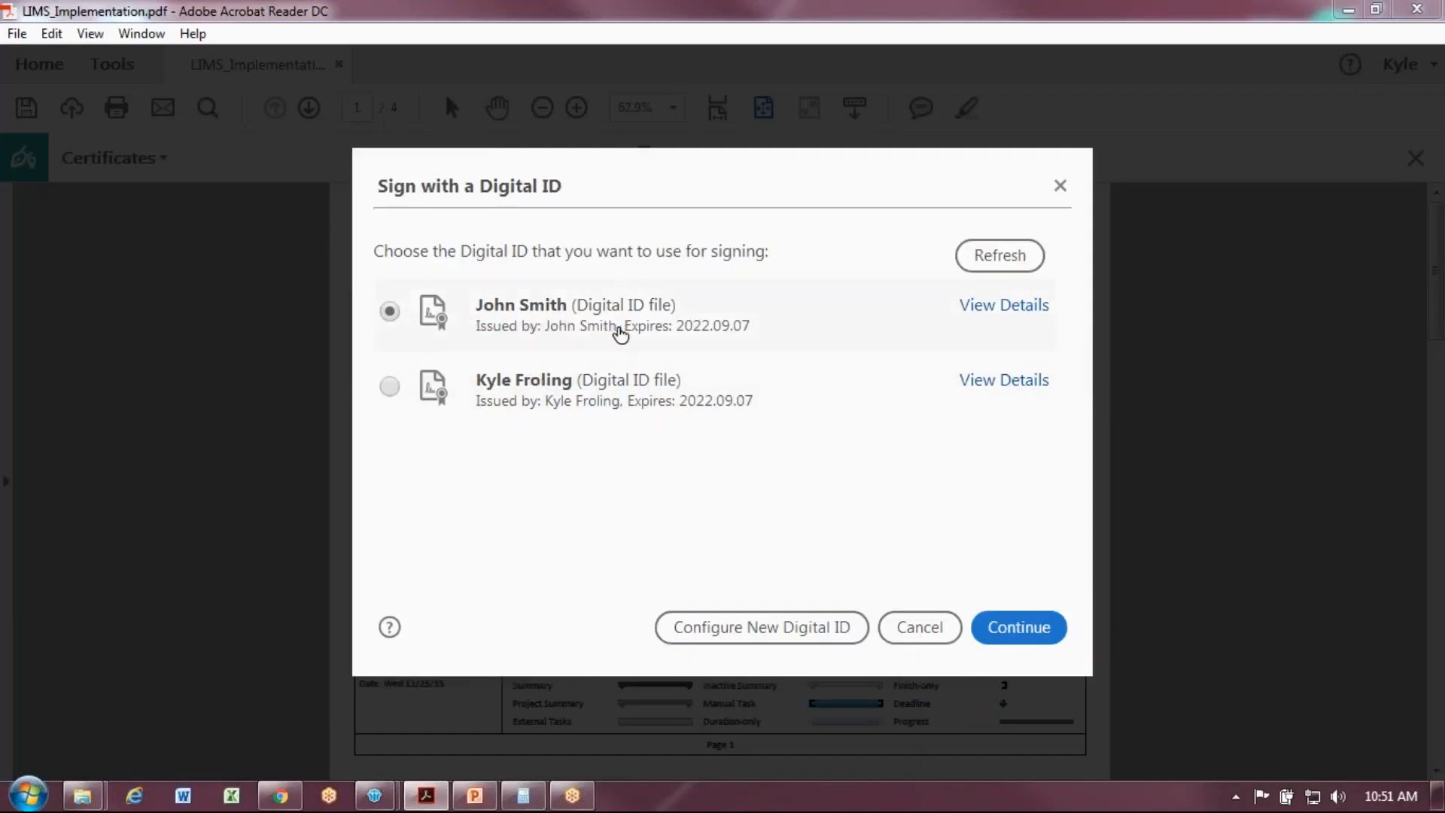
mouse_move(534, 405)
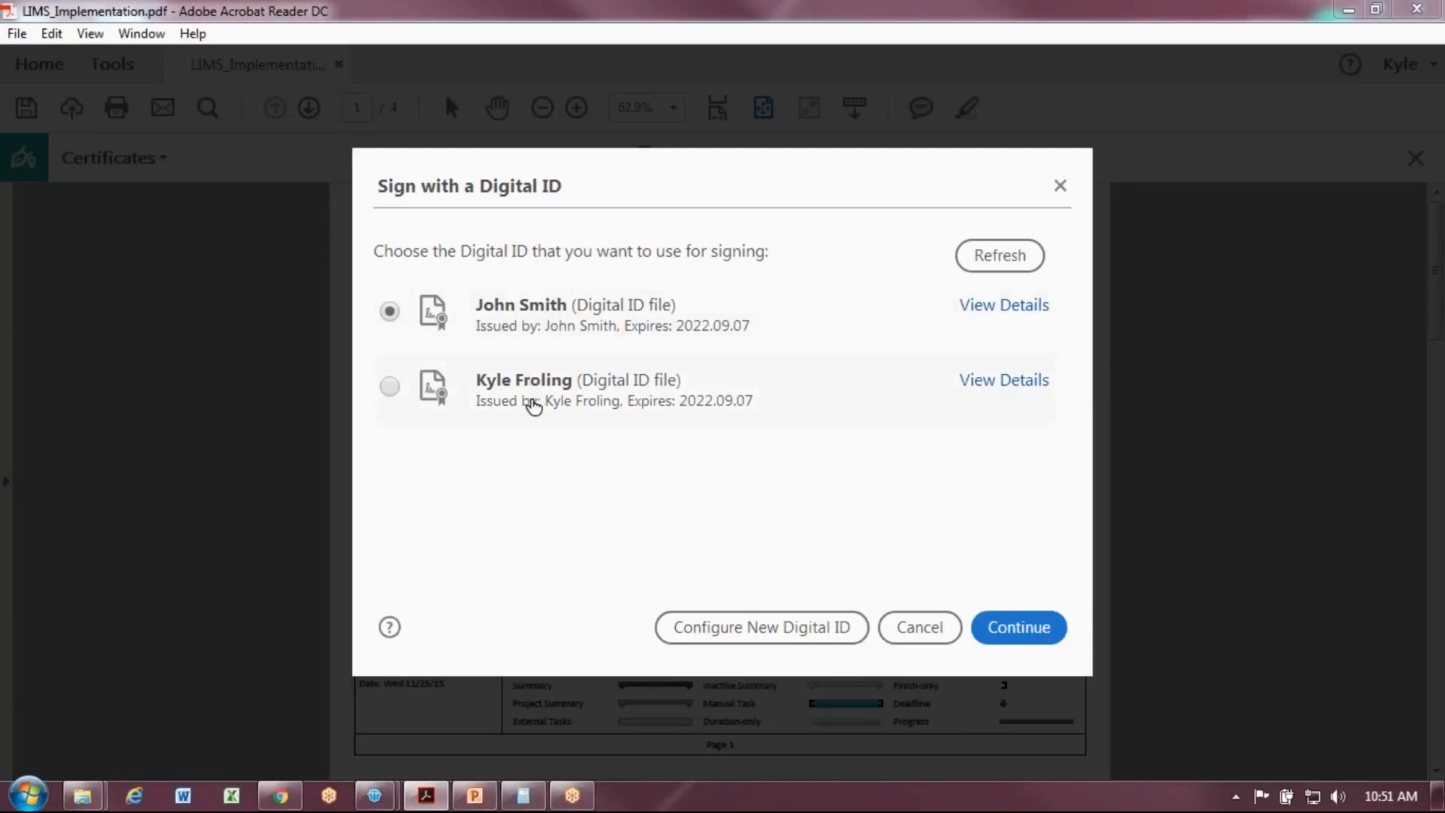
mouse_move(845, 511)
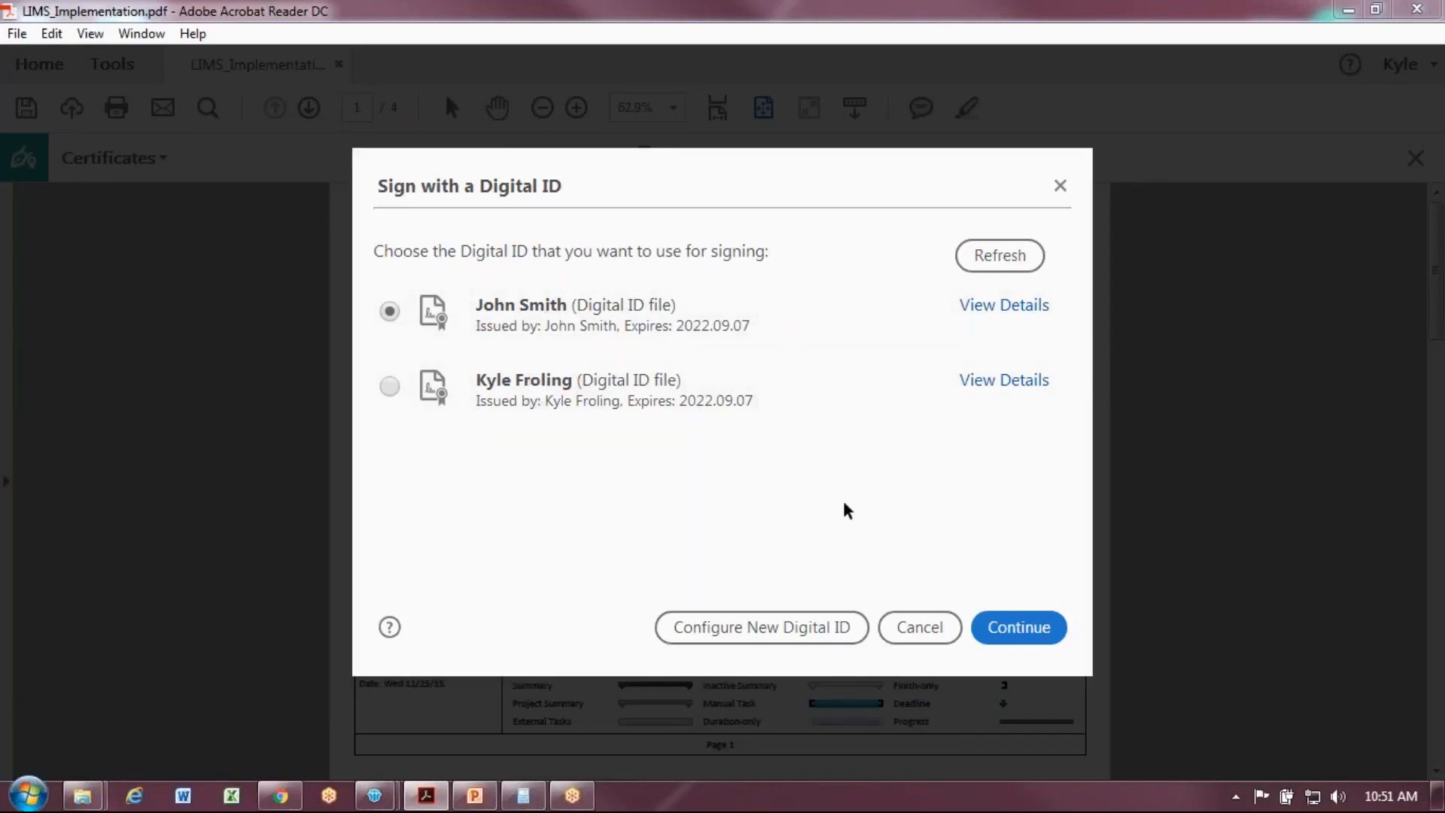
mouse_move(780, 639)
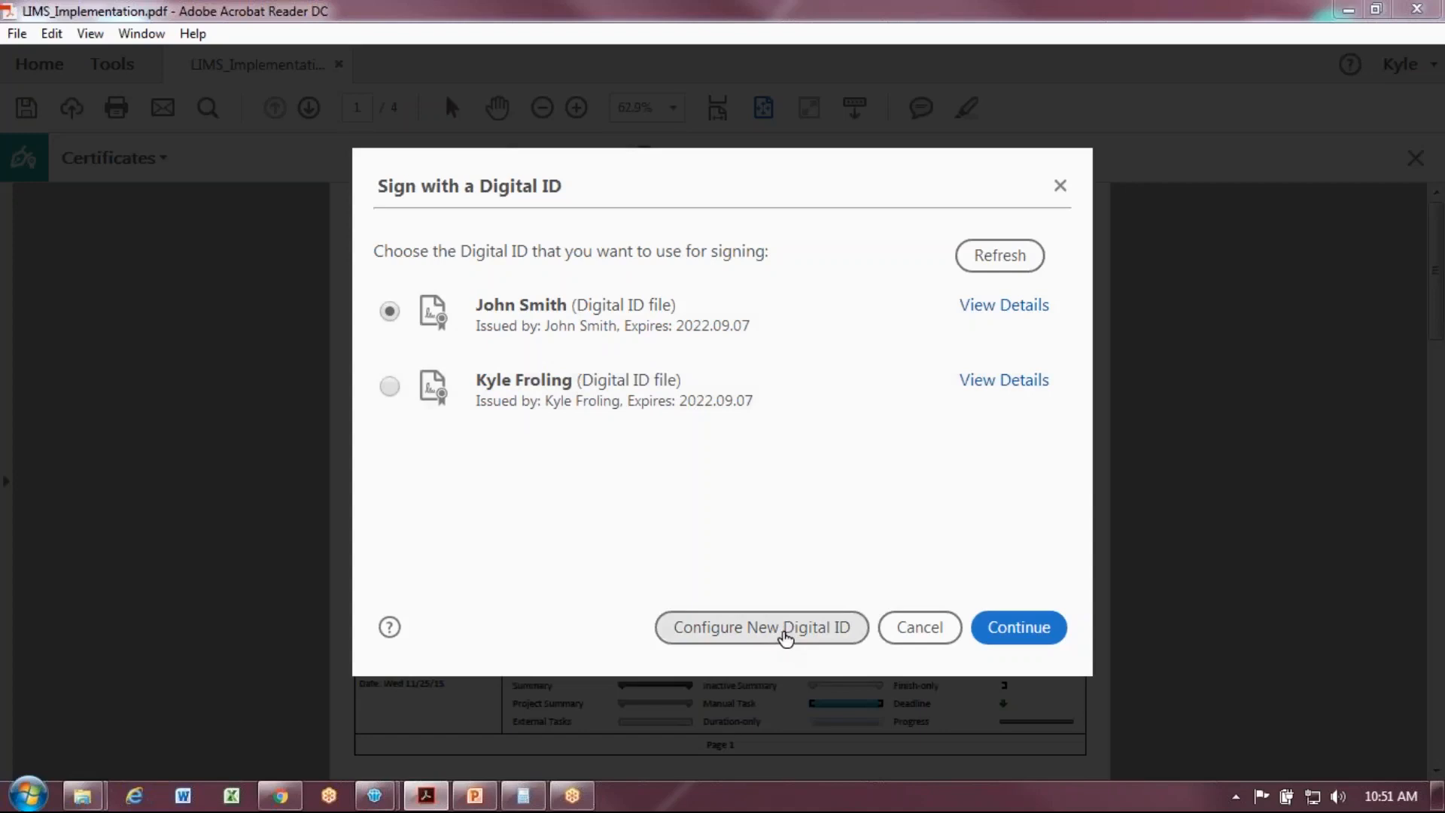
mouse_move(786, 637)
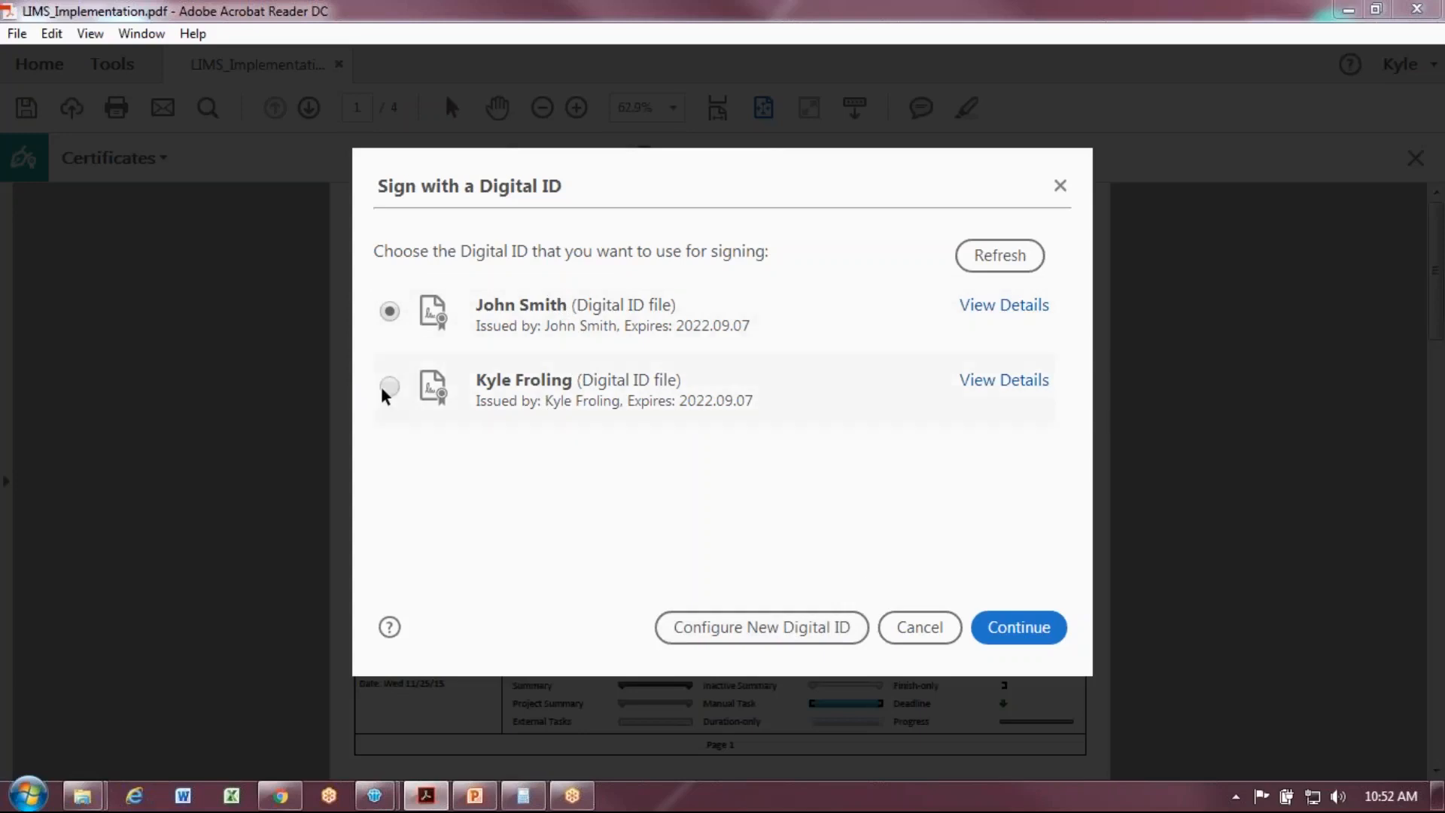
left_click(389, 387)
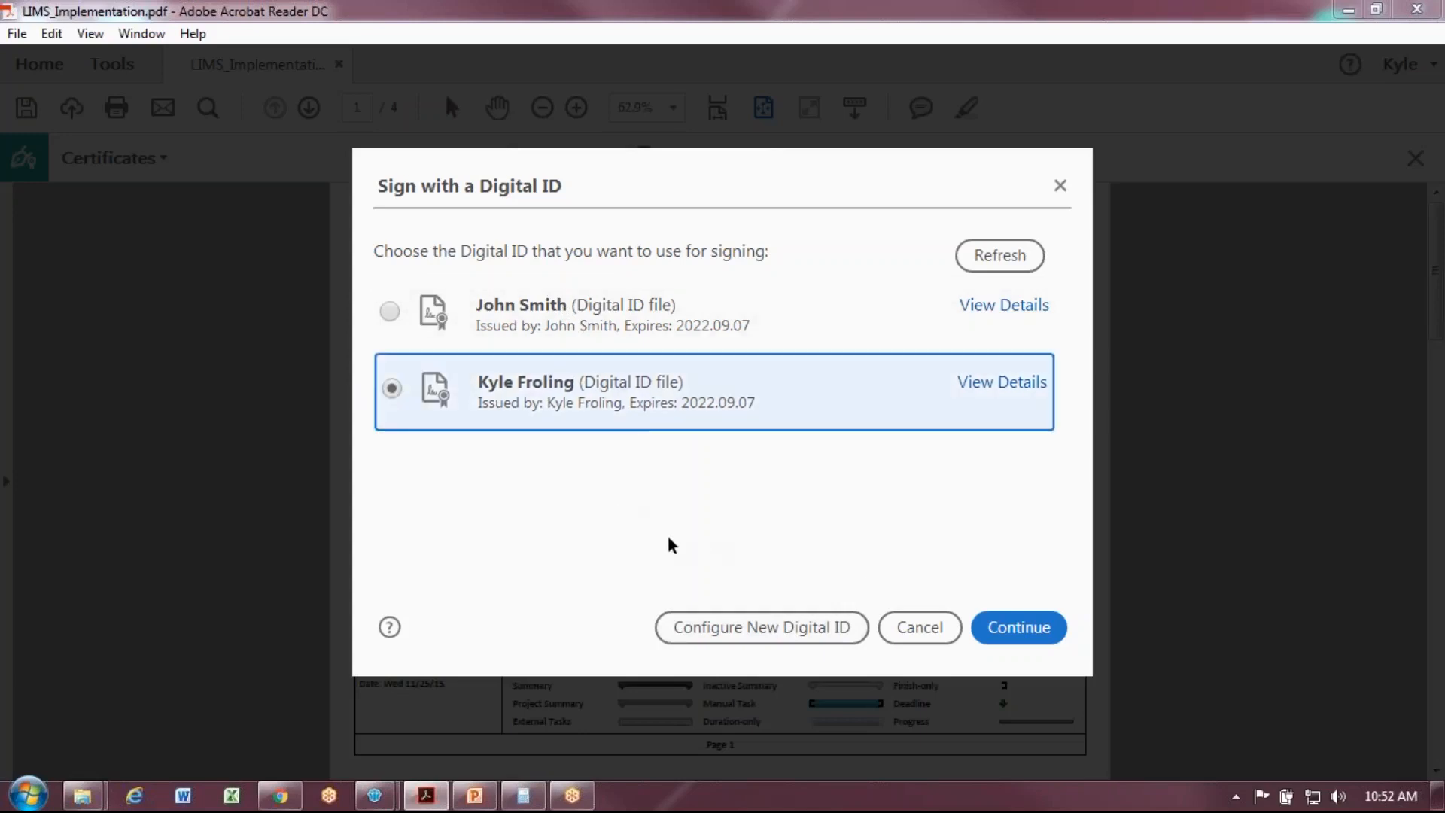
left_click(1017, 626)
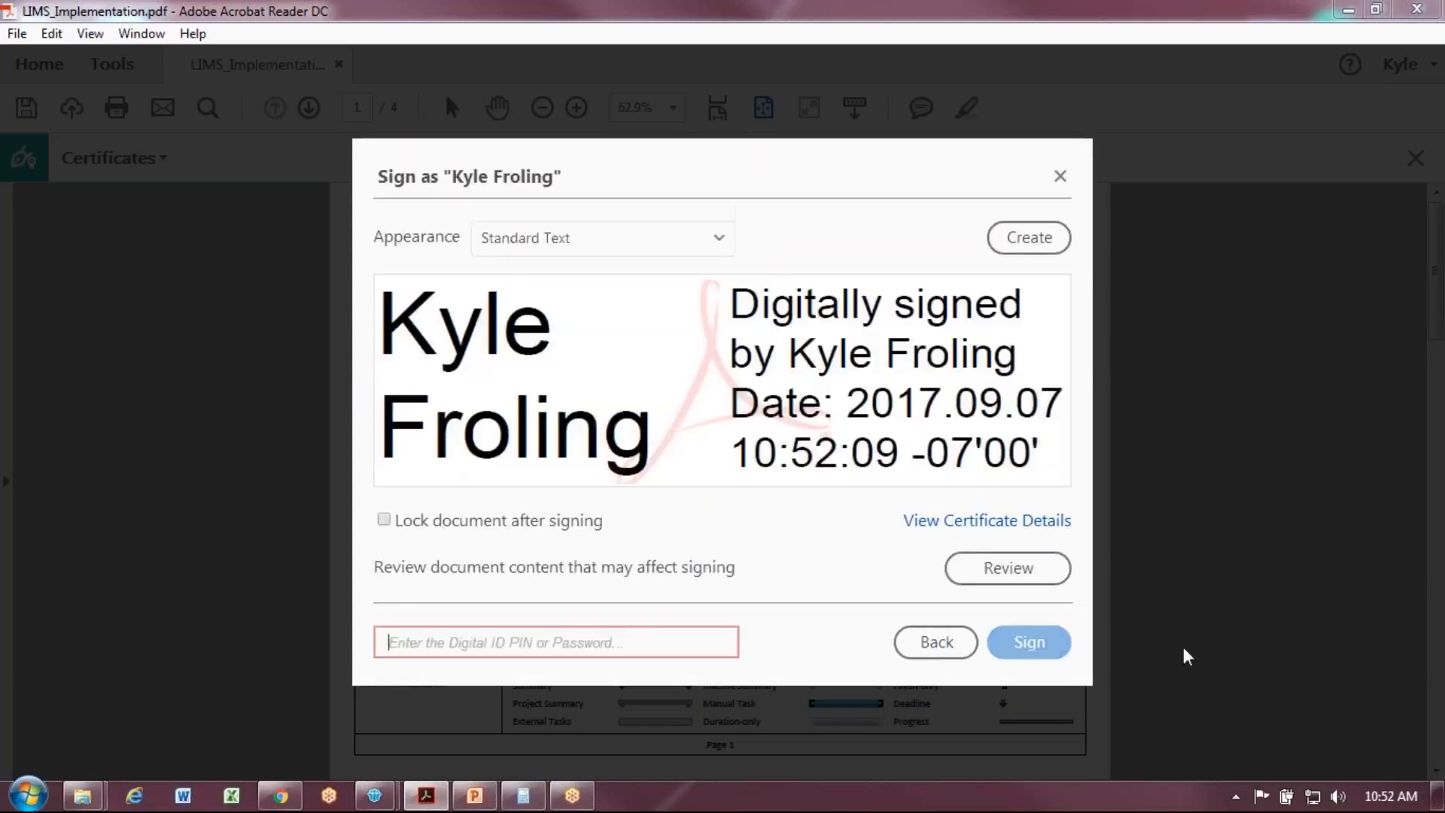
mouse_move(842, 451)
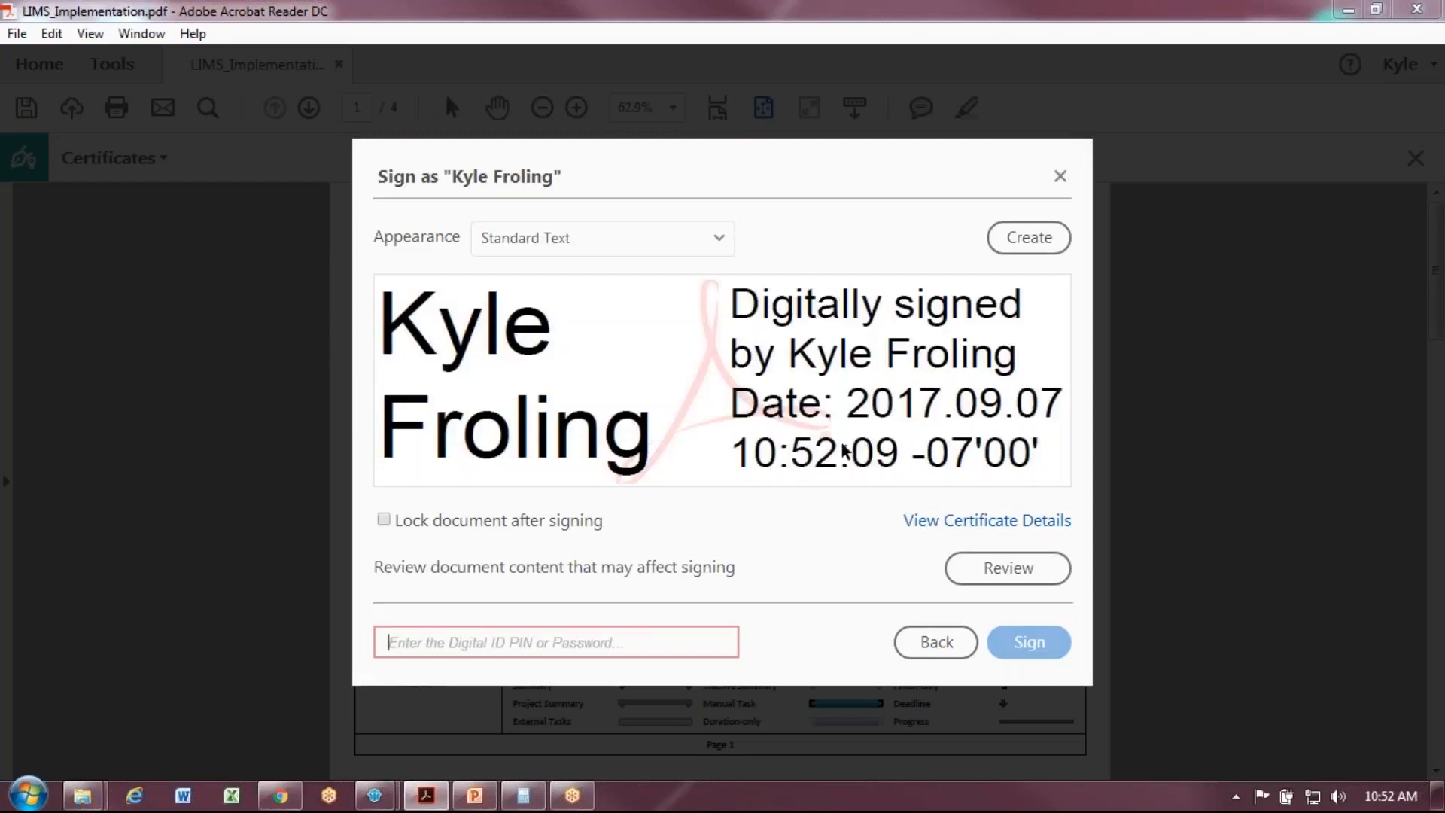
mouse_move(755, 382)
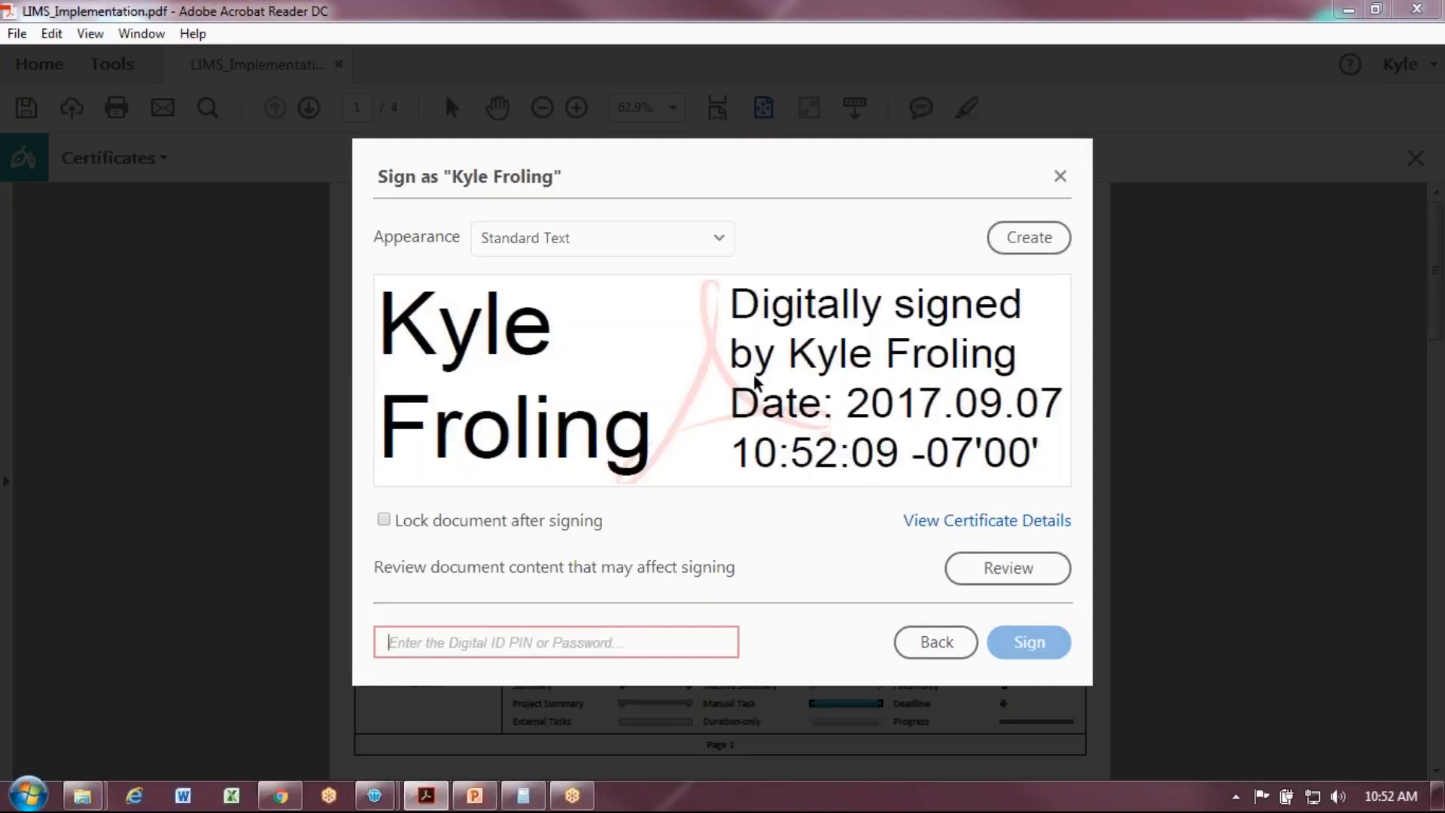
mouse_move(832, 249)
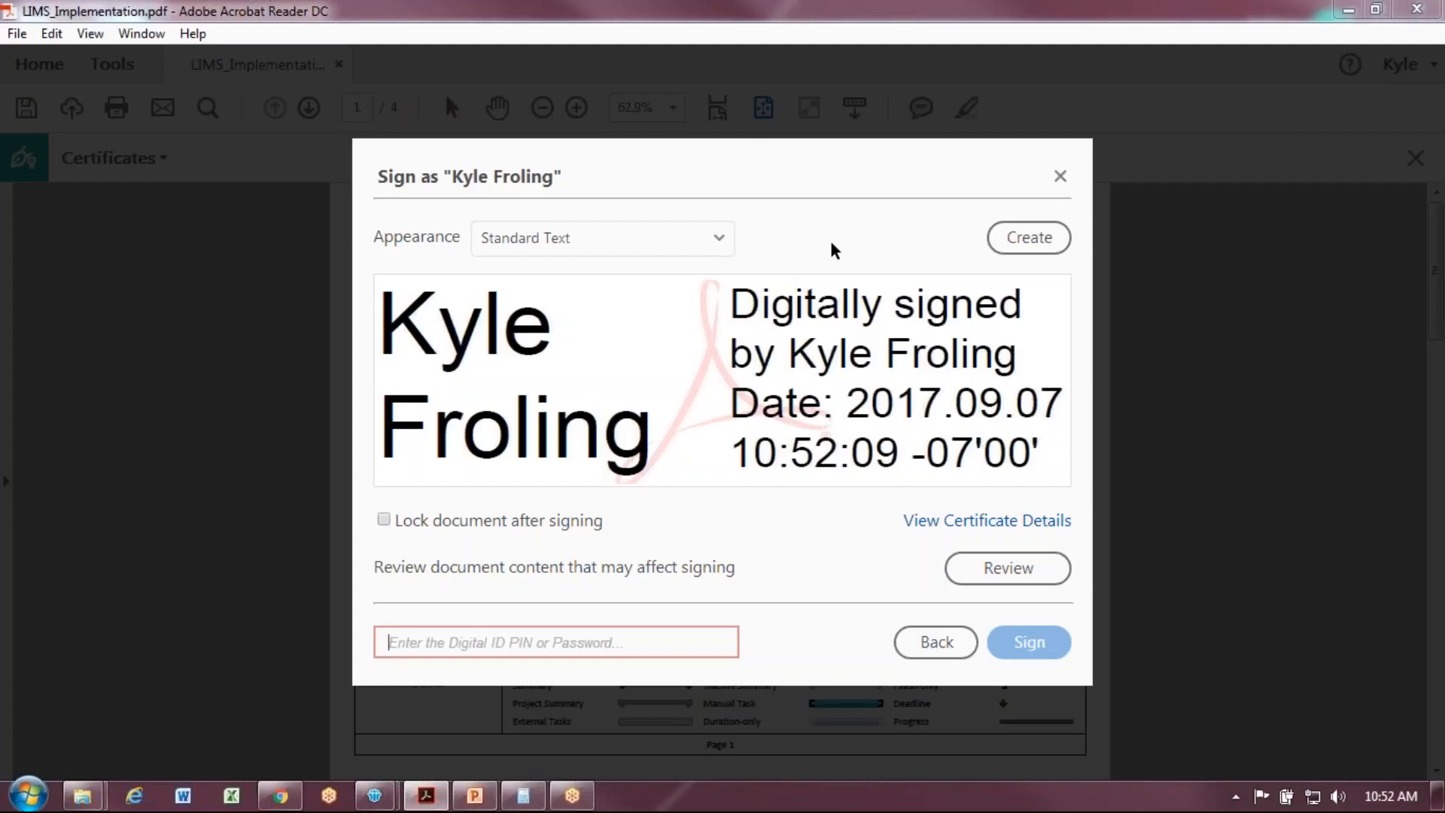
mouse_move(698, 246)
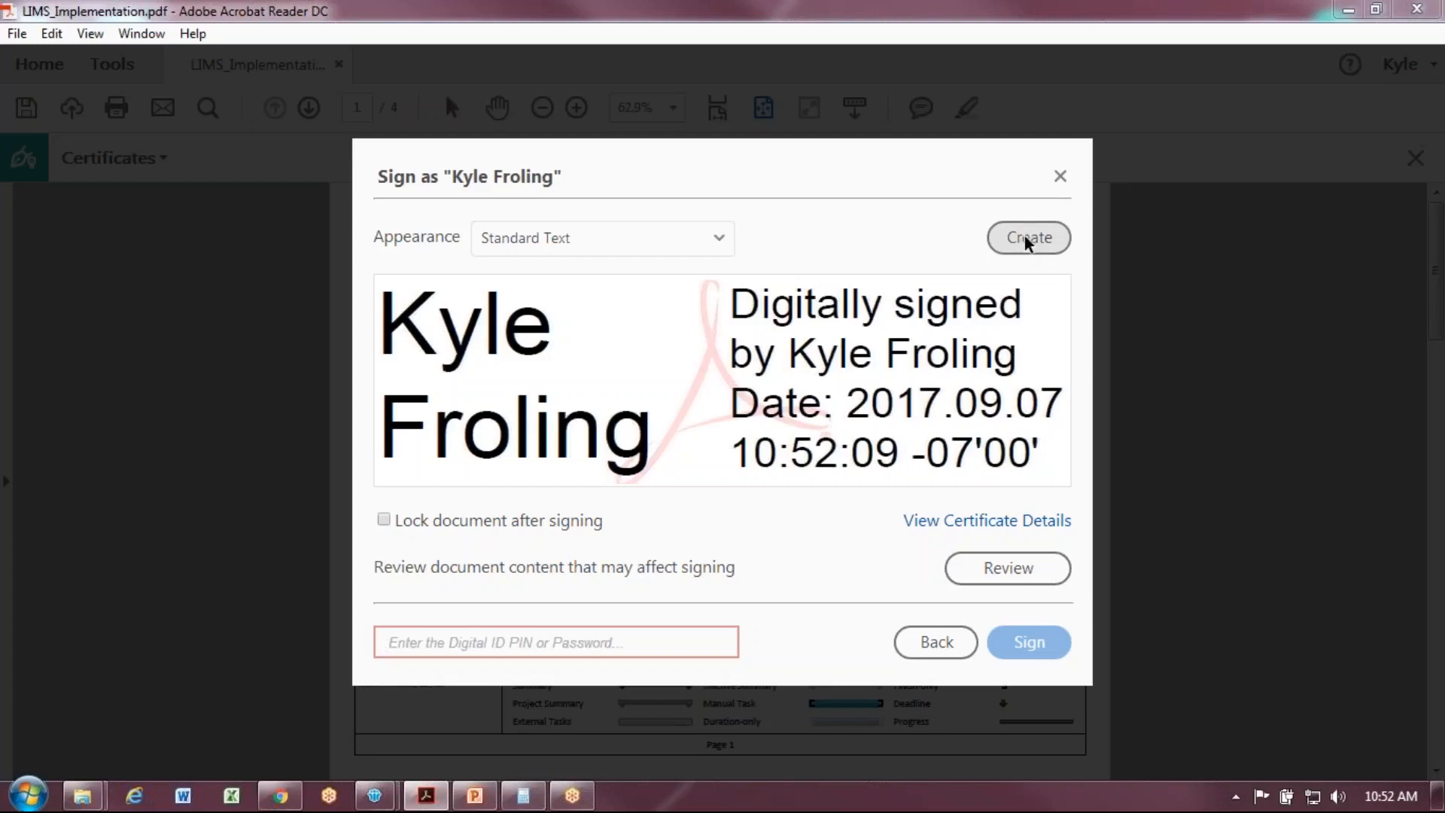
left_click(553, 642)
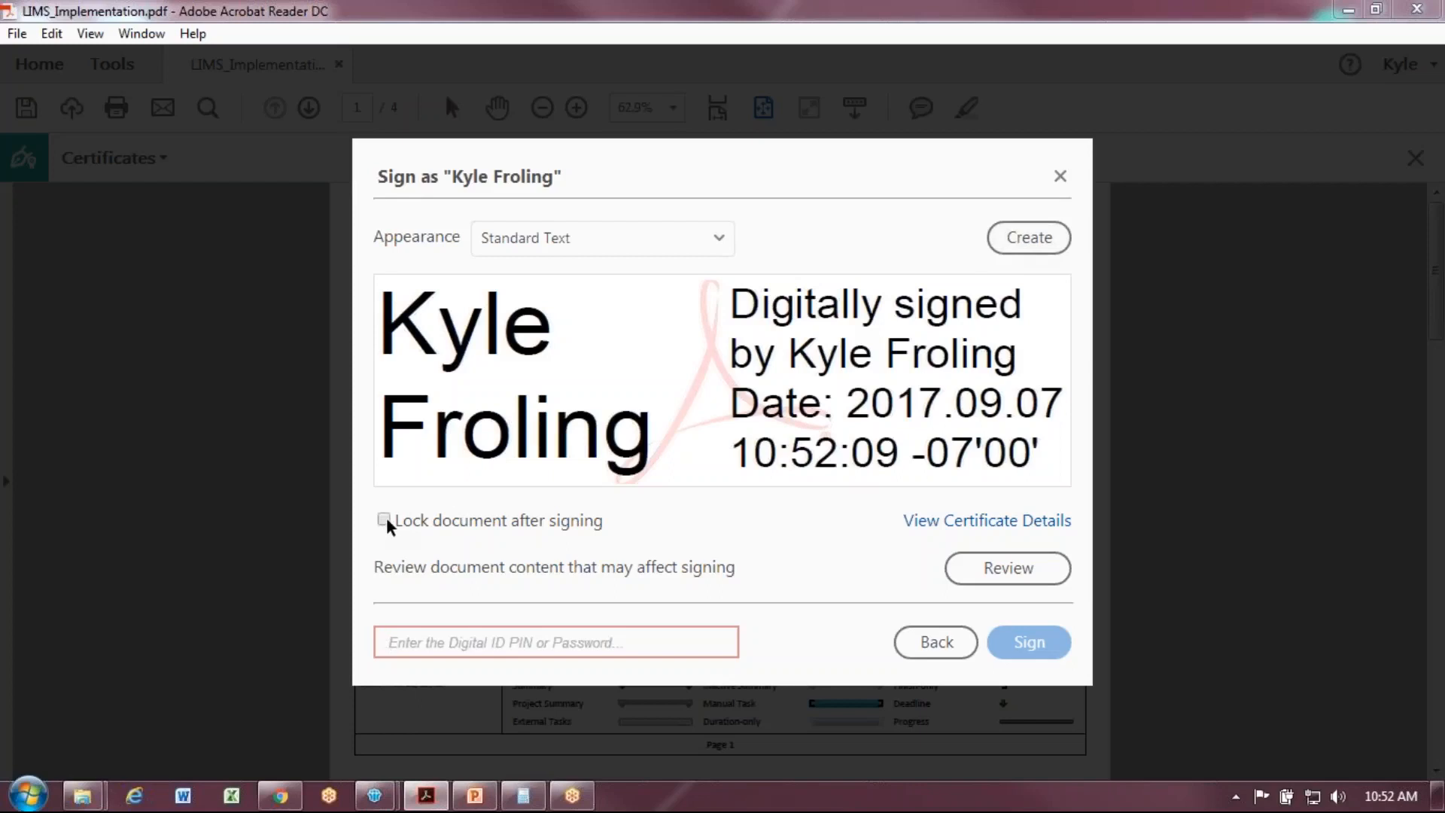
- Enable Lock document after signing, enter the ID password, and sign
left_click(383, 520)
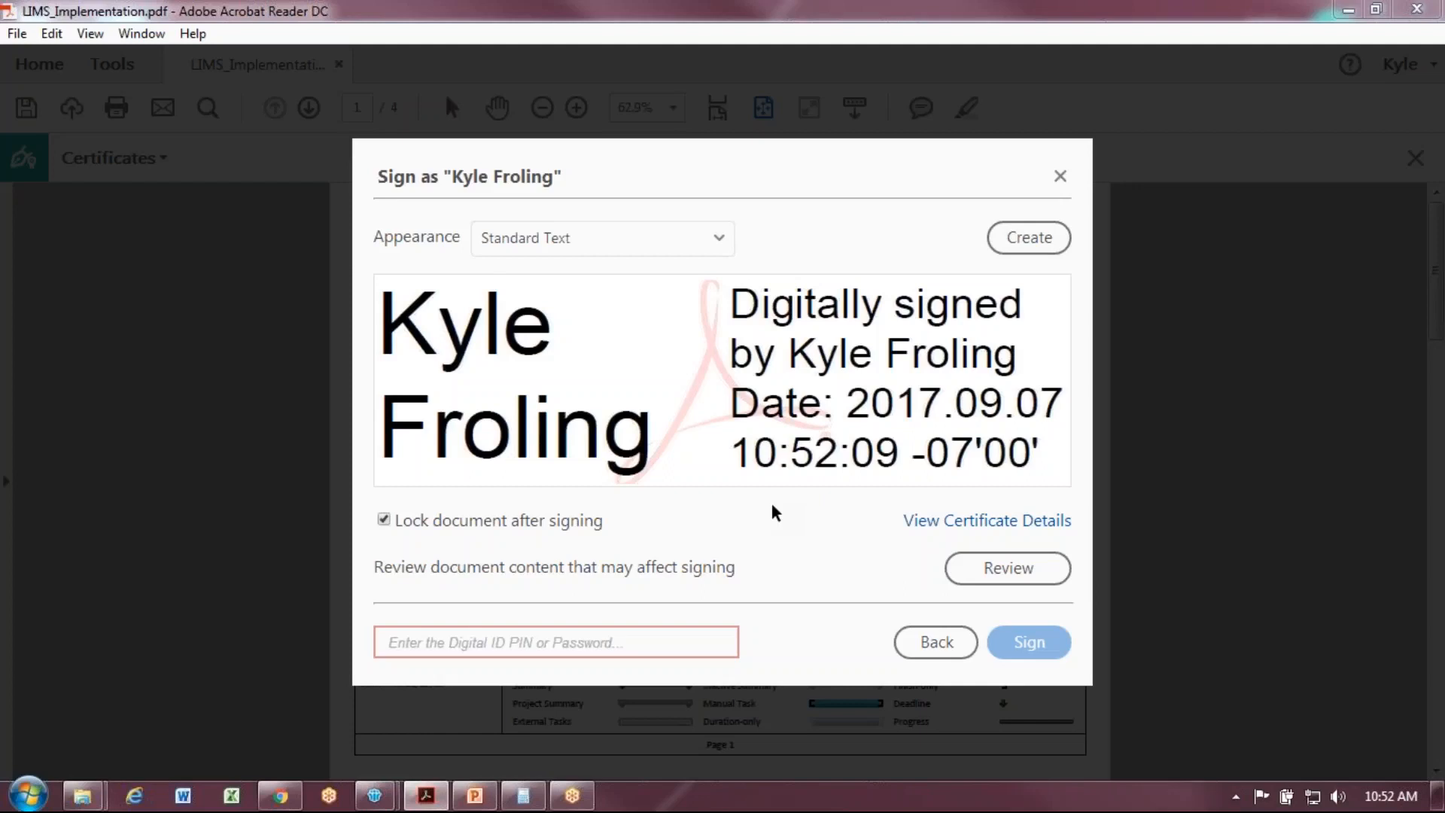
mouse_move(737, 549)
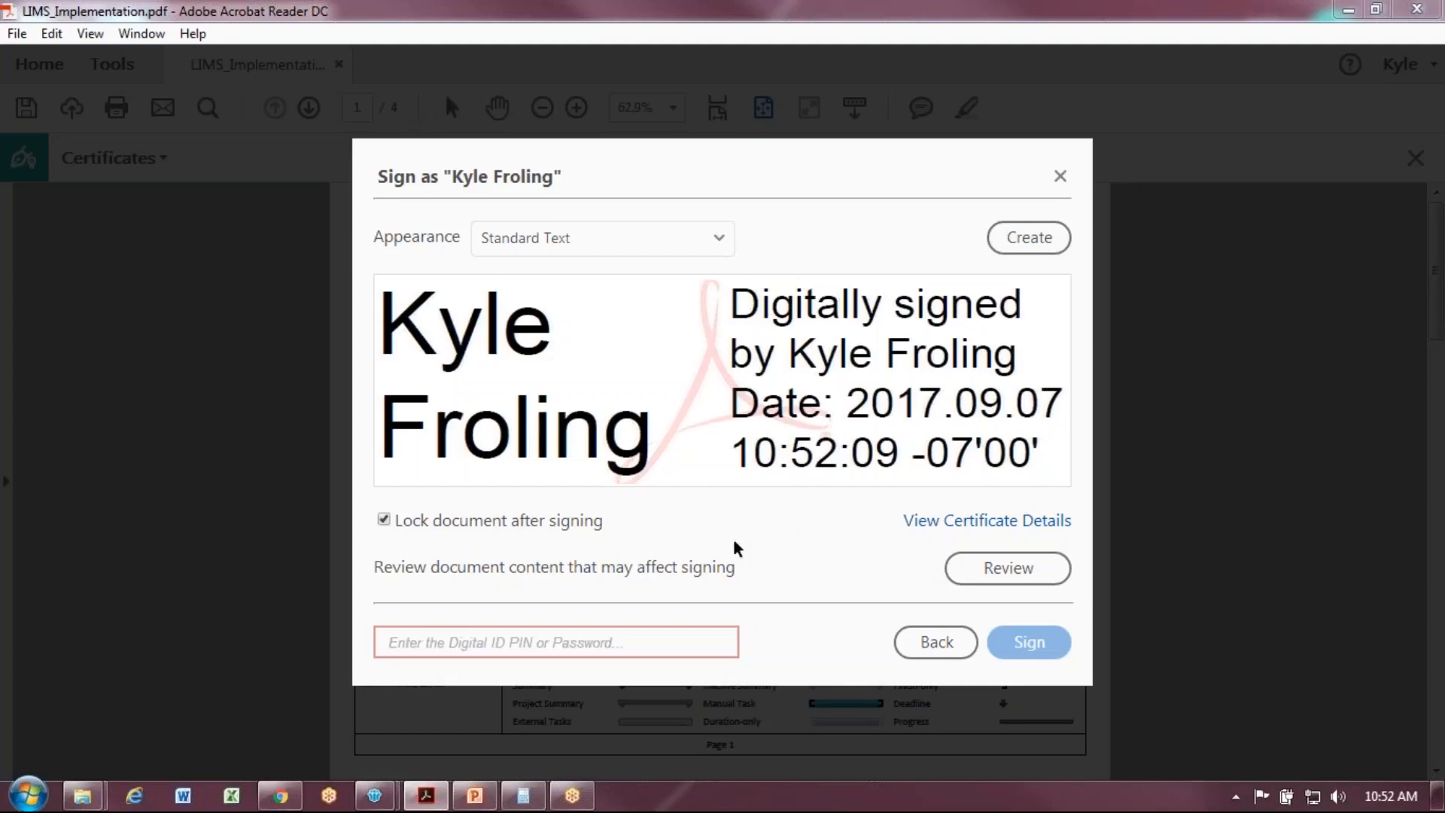
mouse_move(931, 549)
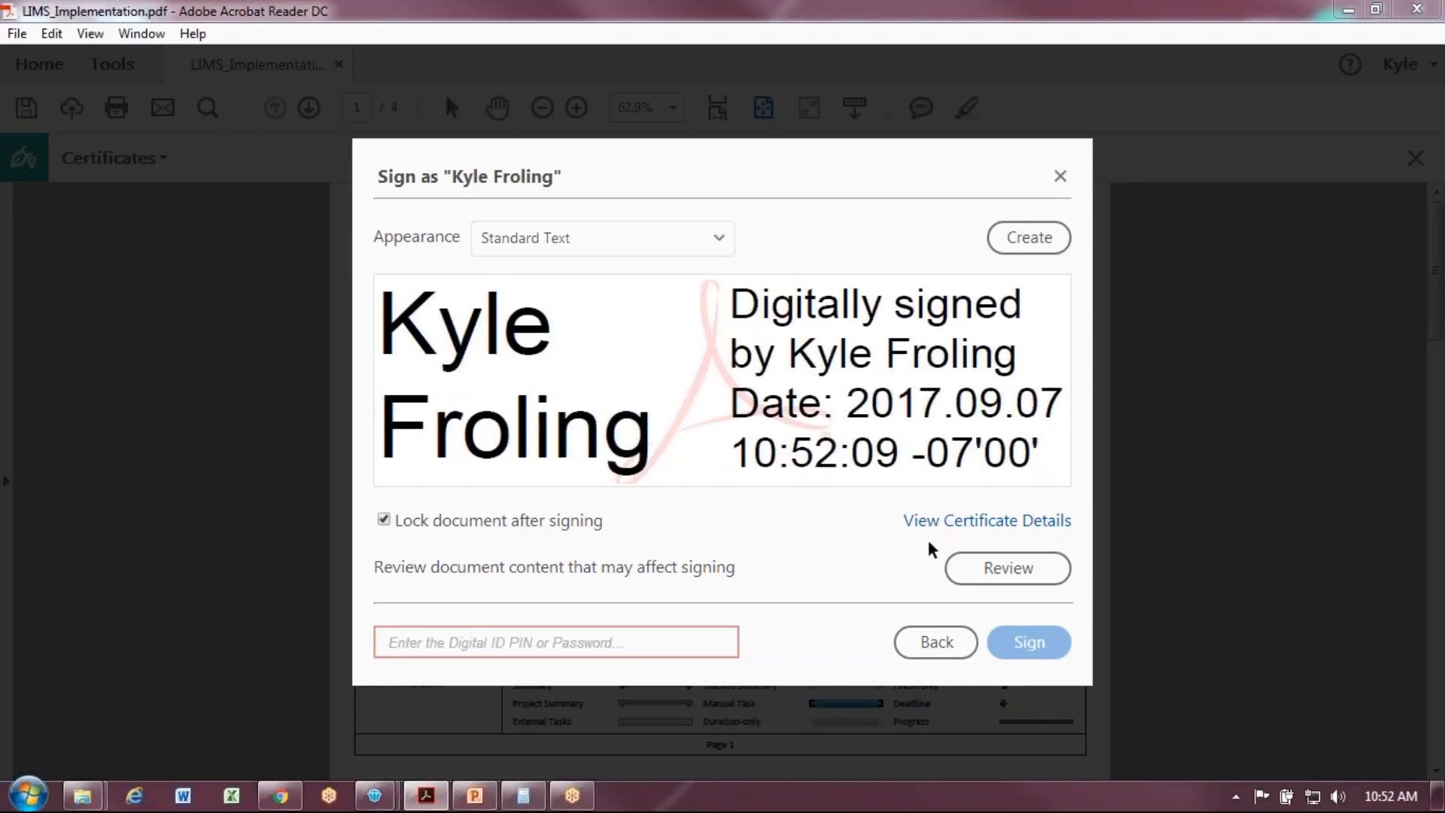
mouse_move(385, 587)
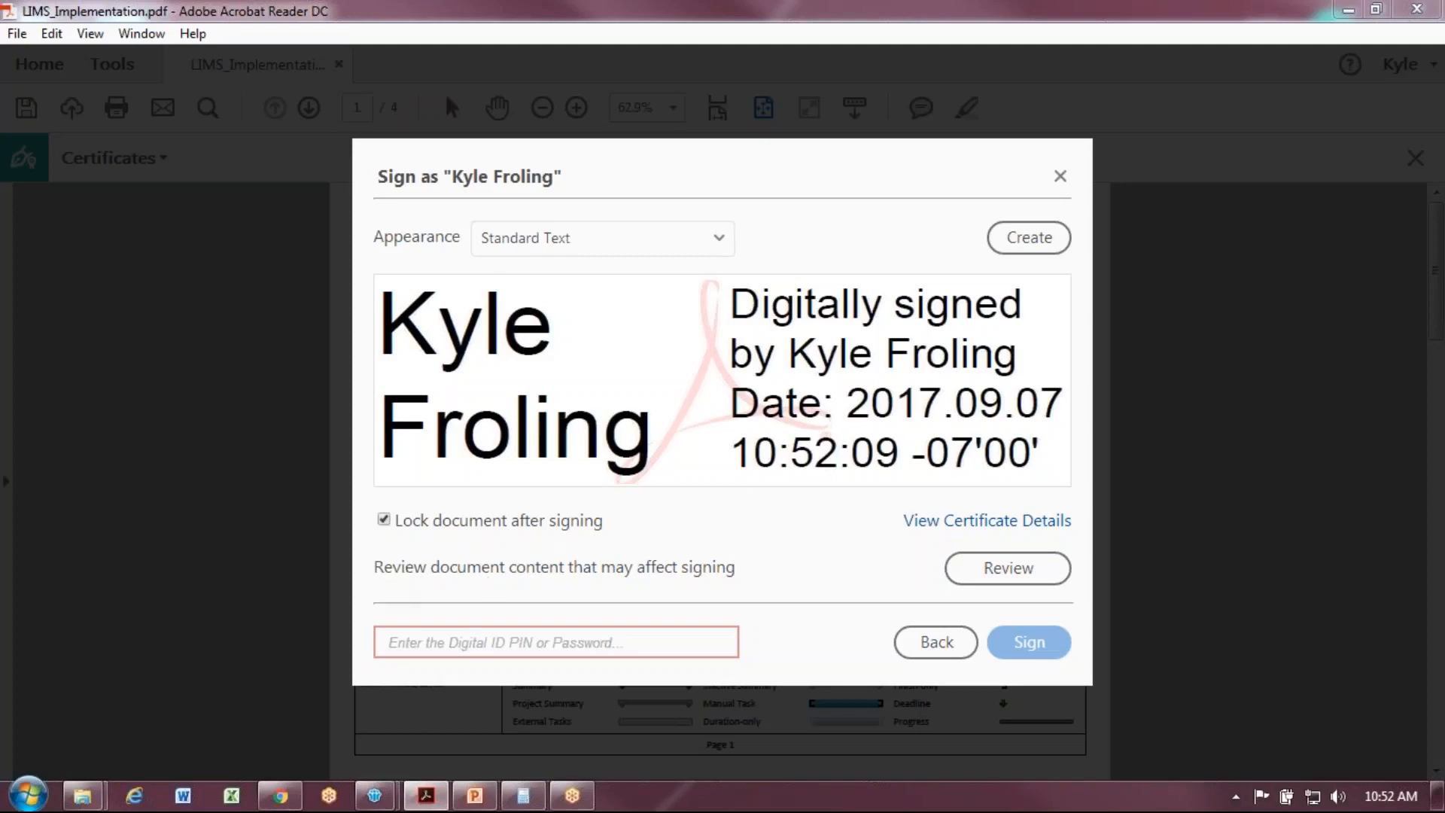
mouse_move(858, 541)
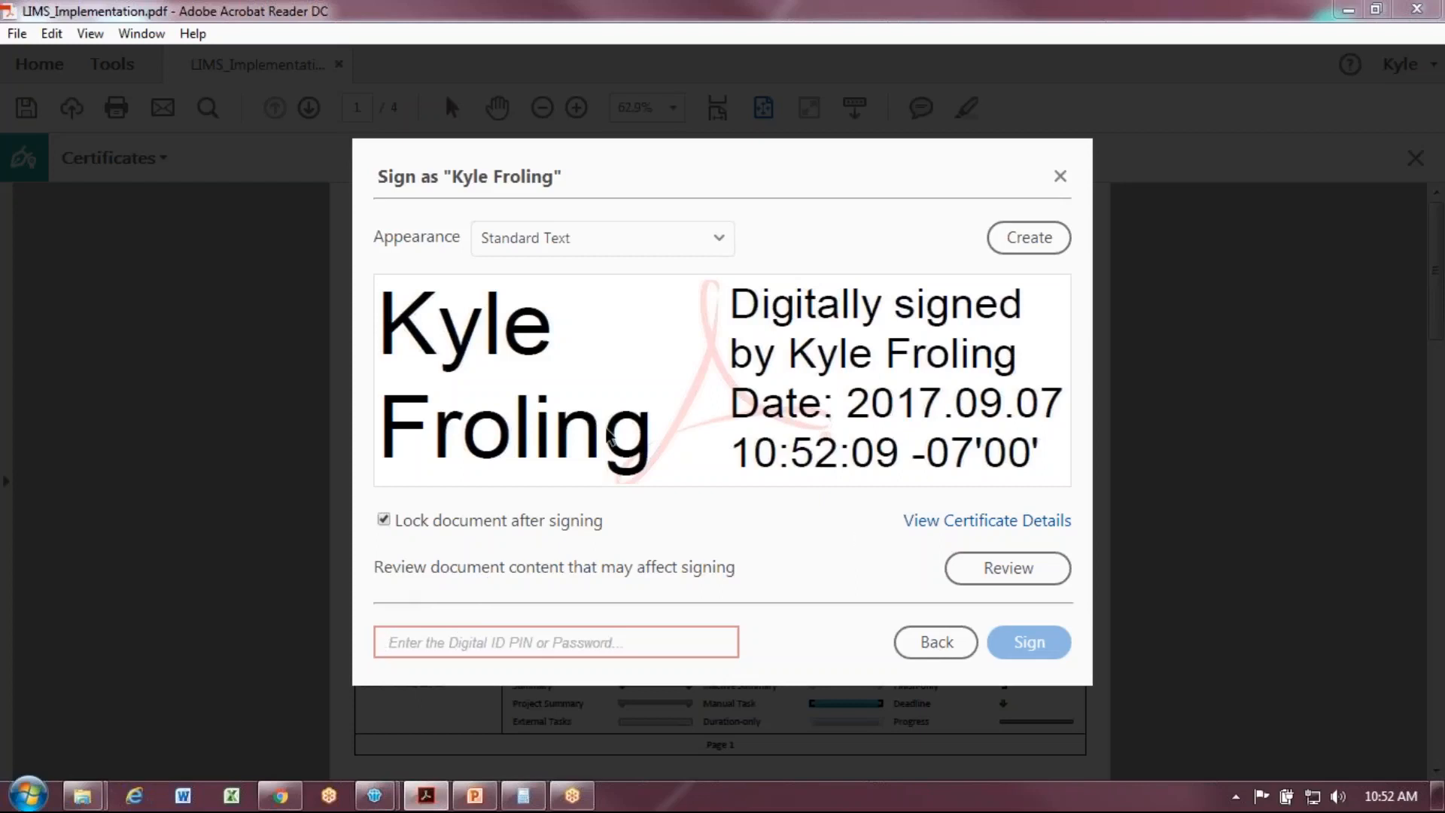
type("••••")
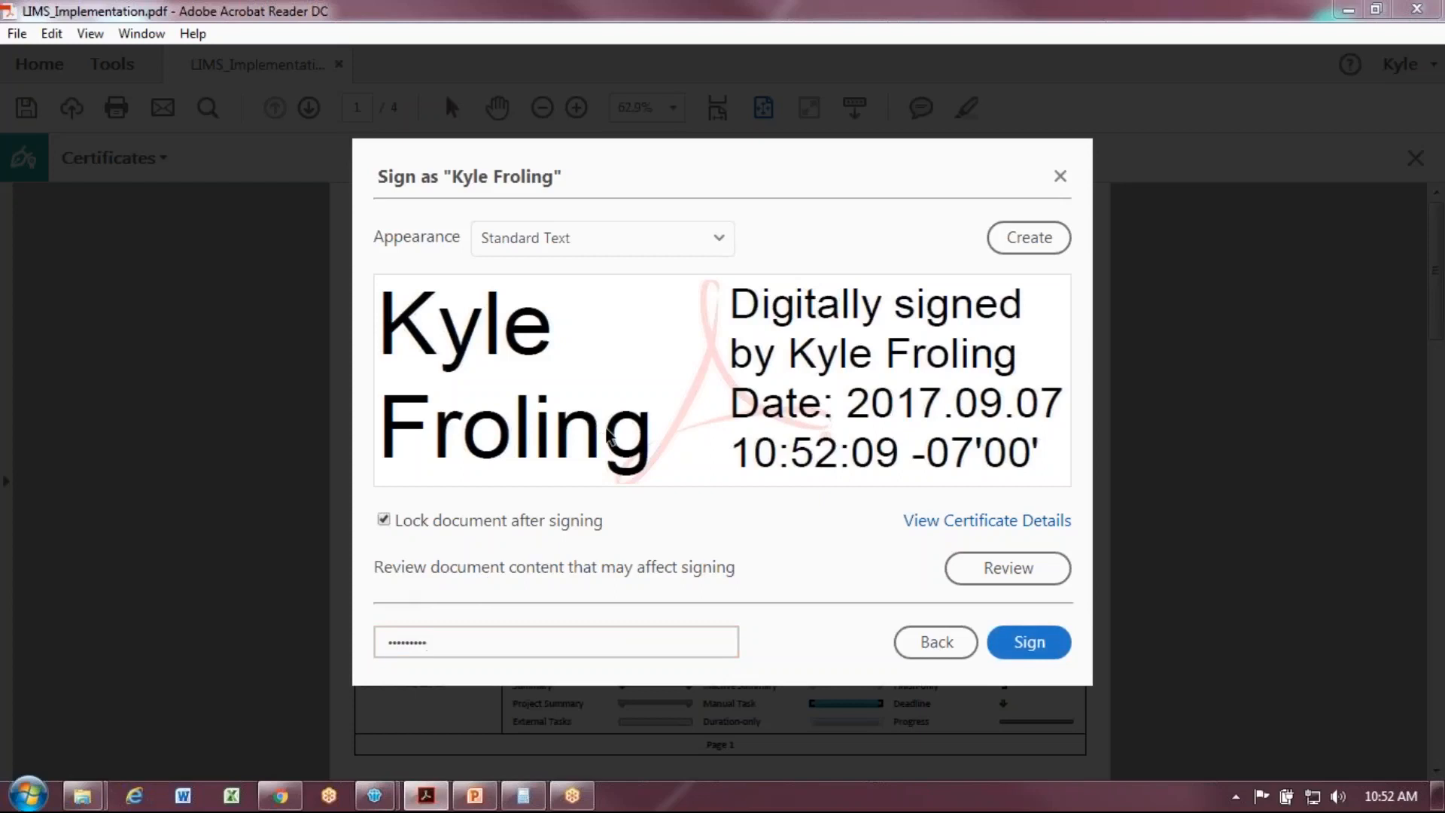
left_click(1027, 642)
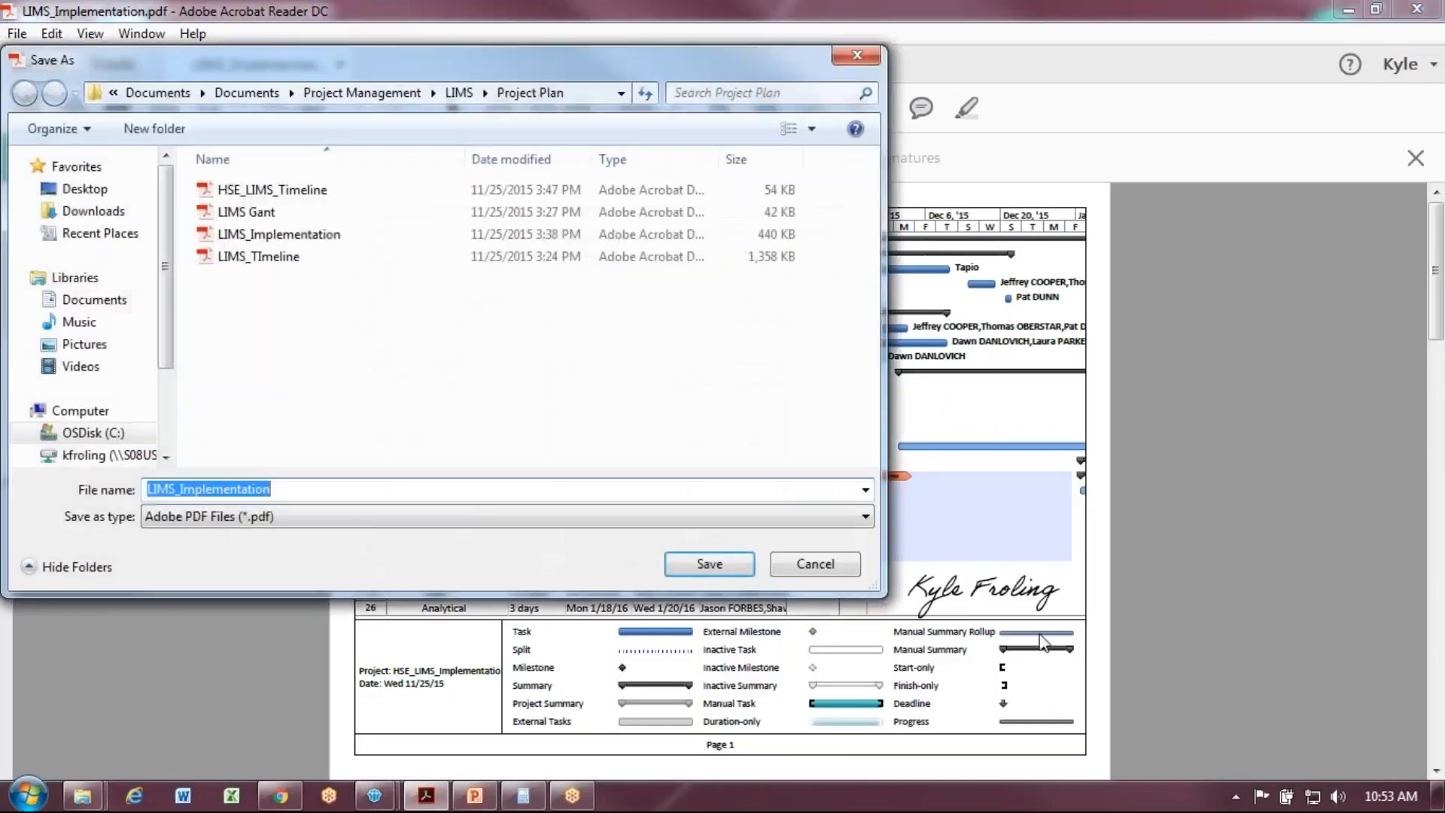
- Save the signed copy to the Desktop as LIMS_Implementation_Signed
left_click(357, 489)
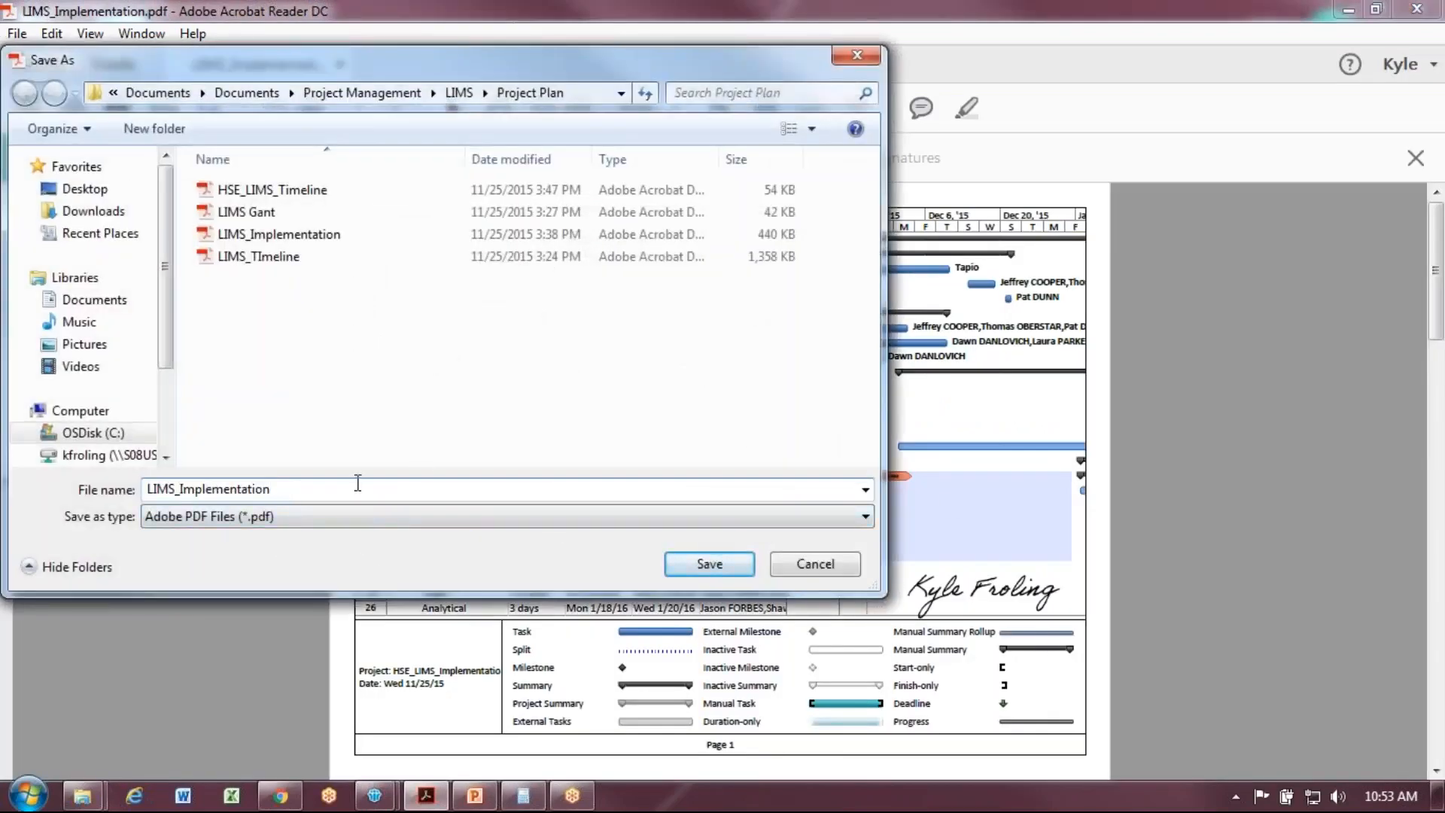
type("_Signed")
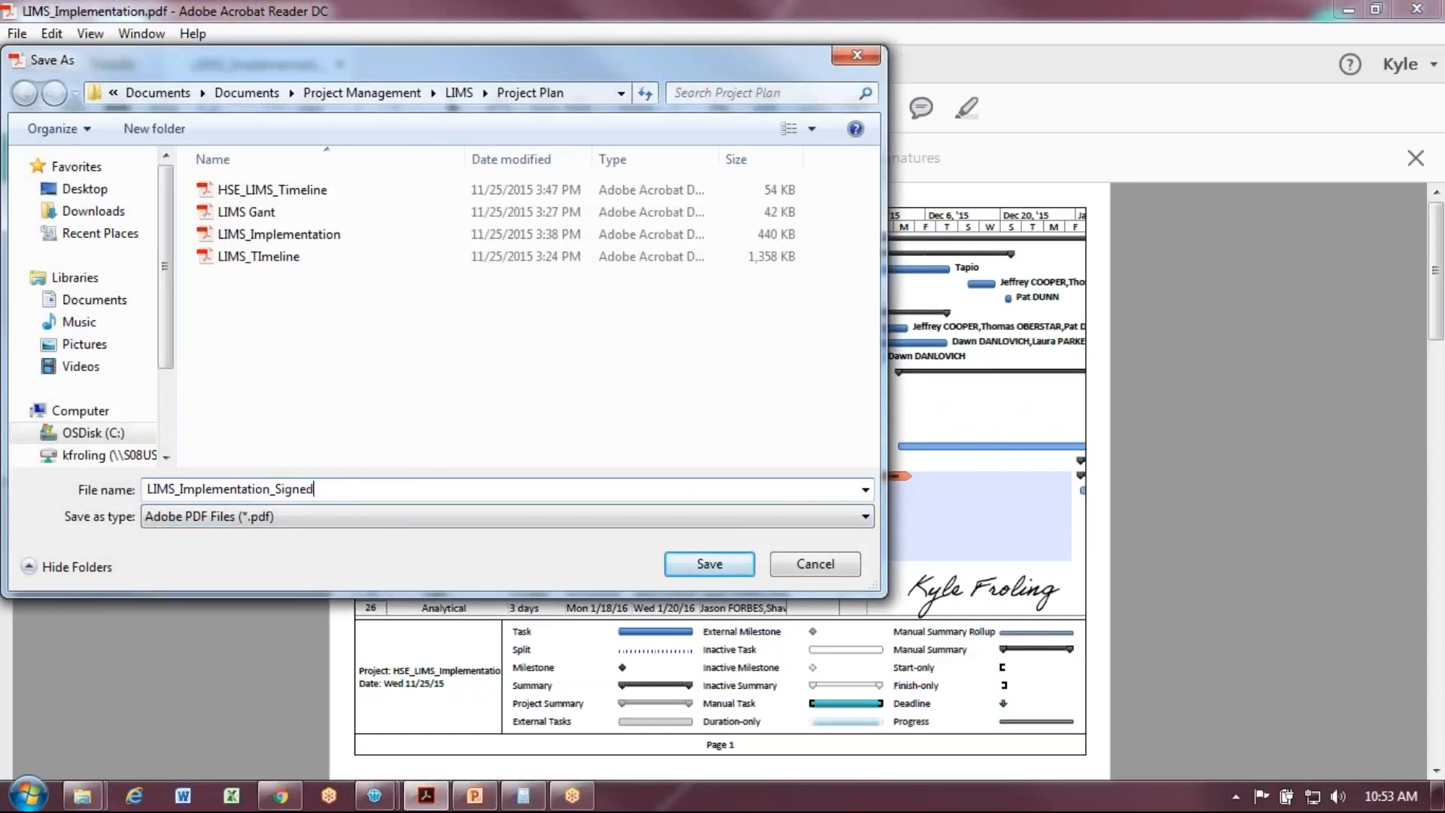
left_click(84, 188)
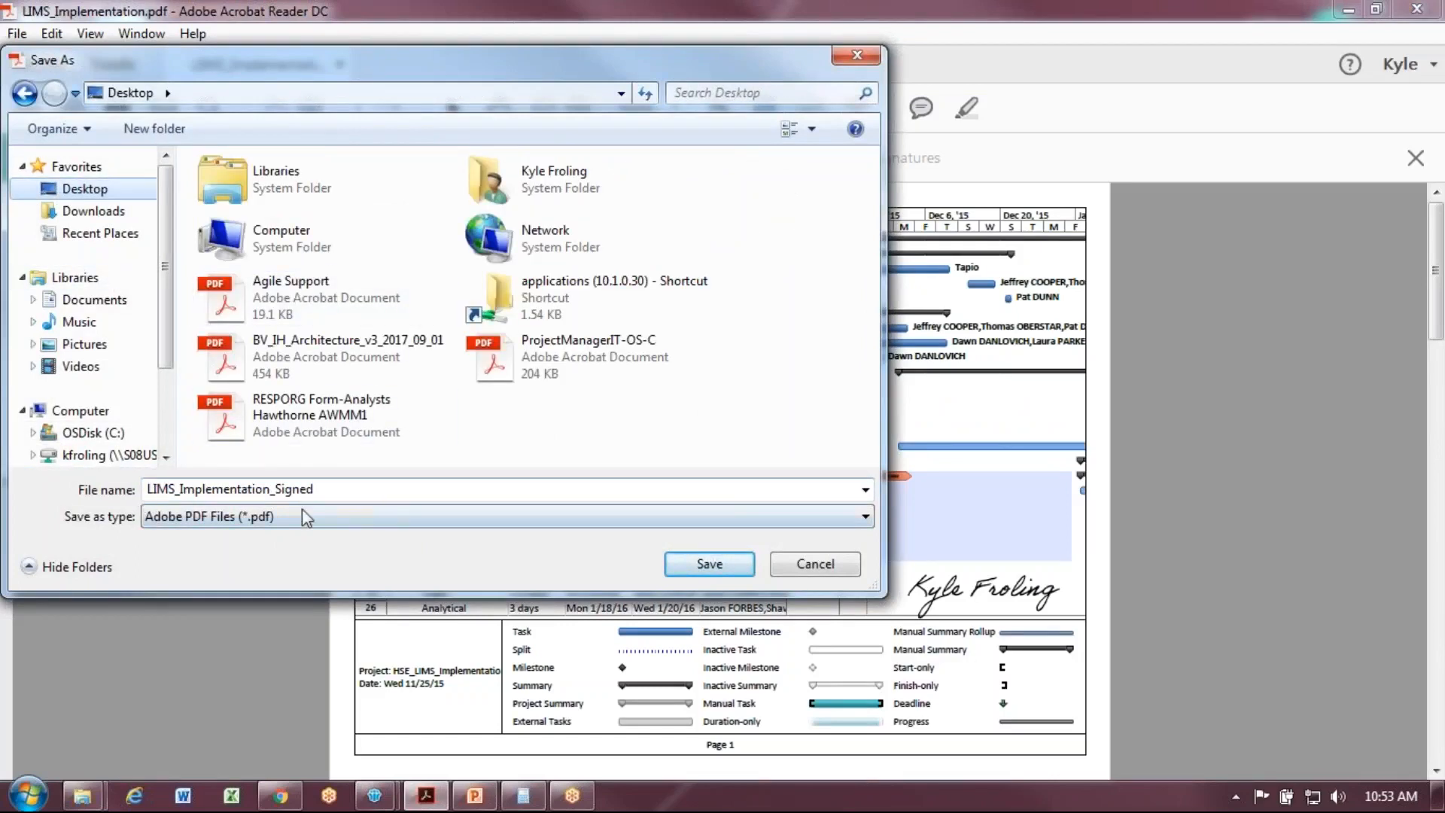
left_click(709, 564)
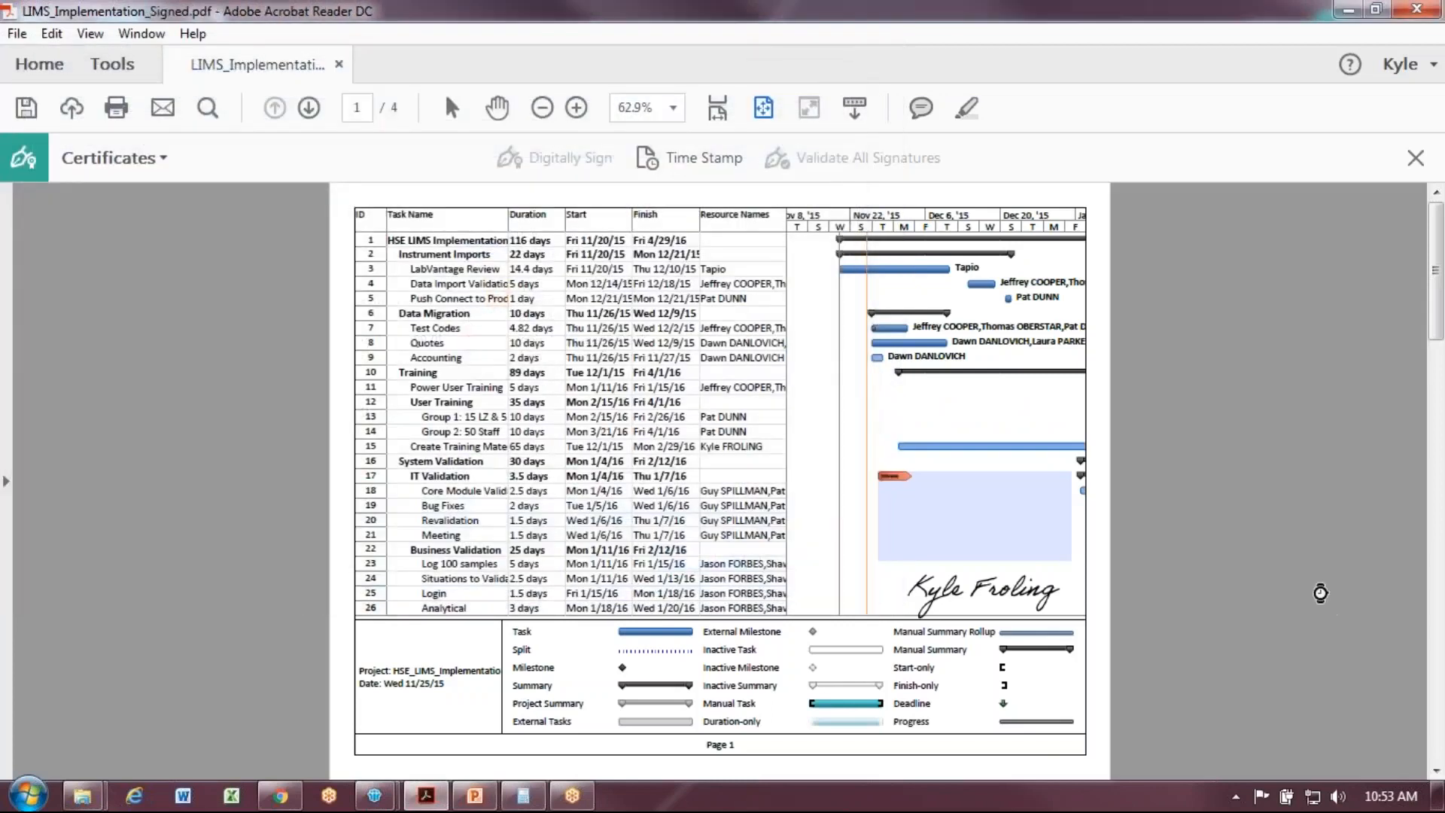
left_click(543, 107)
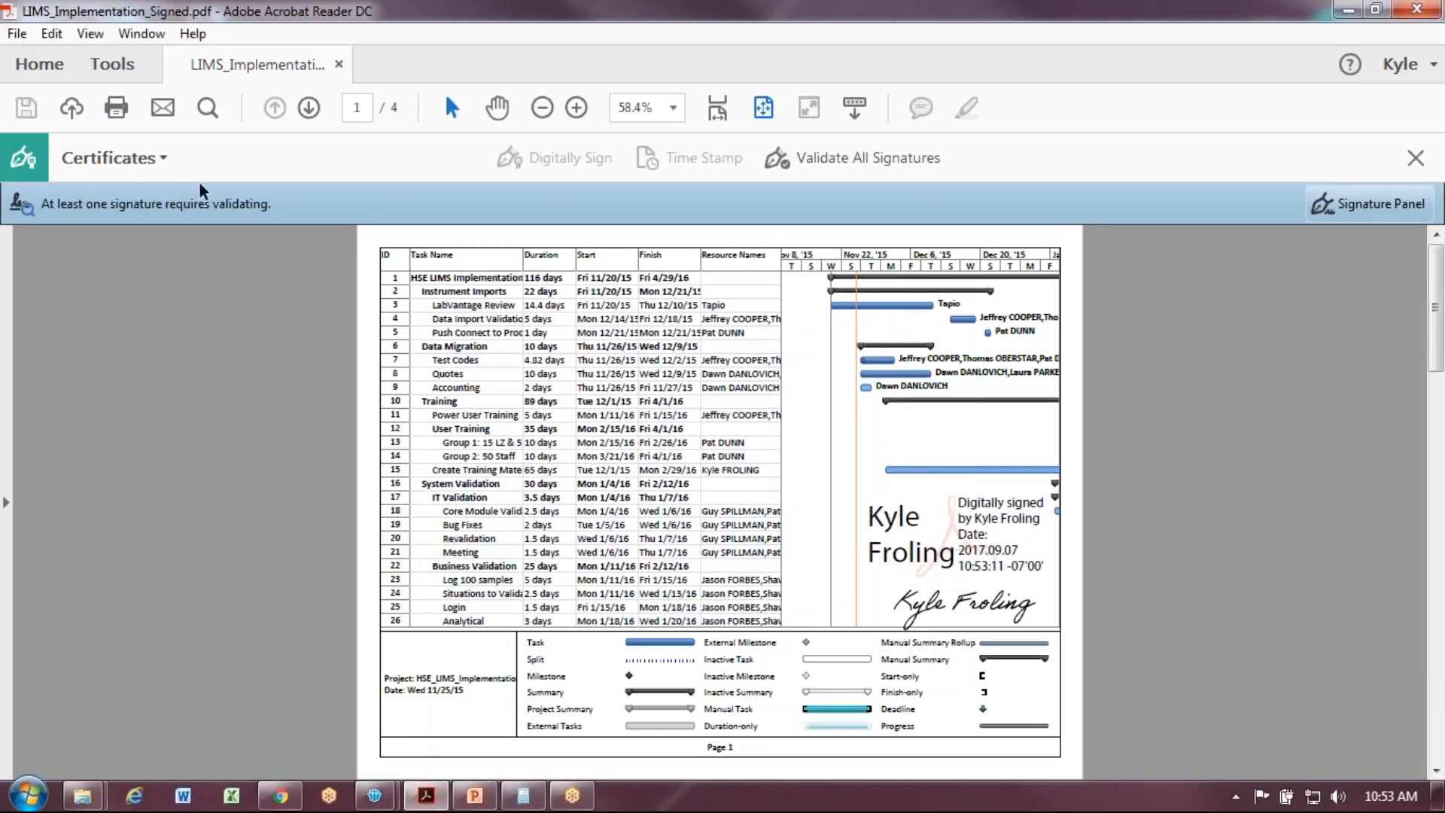
mouse_move(1022, 533)
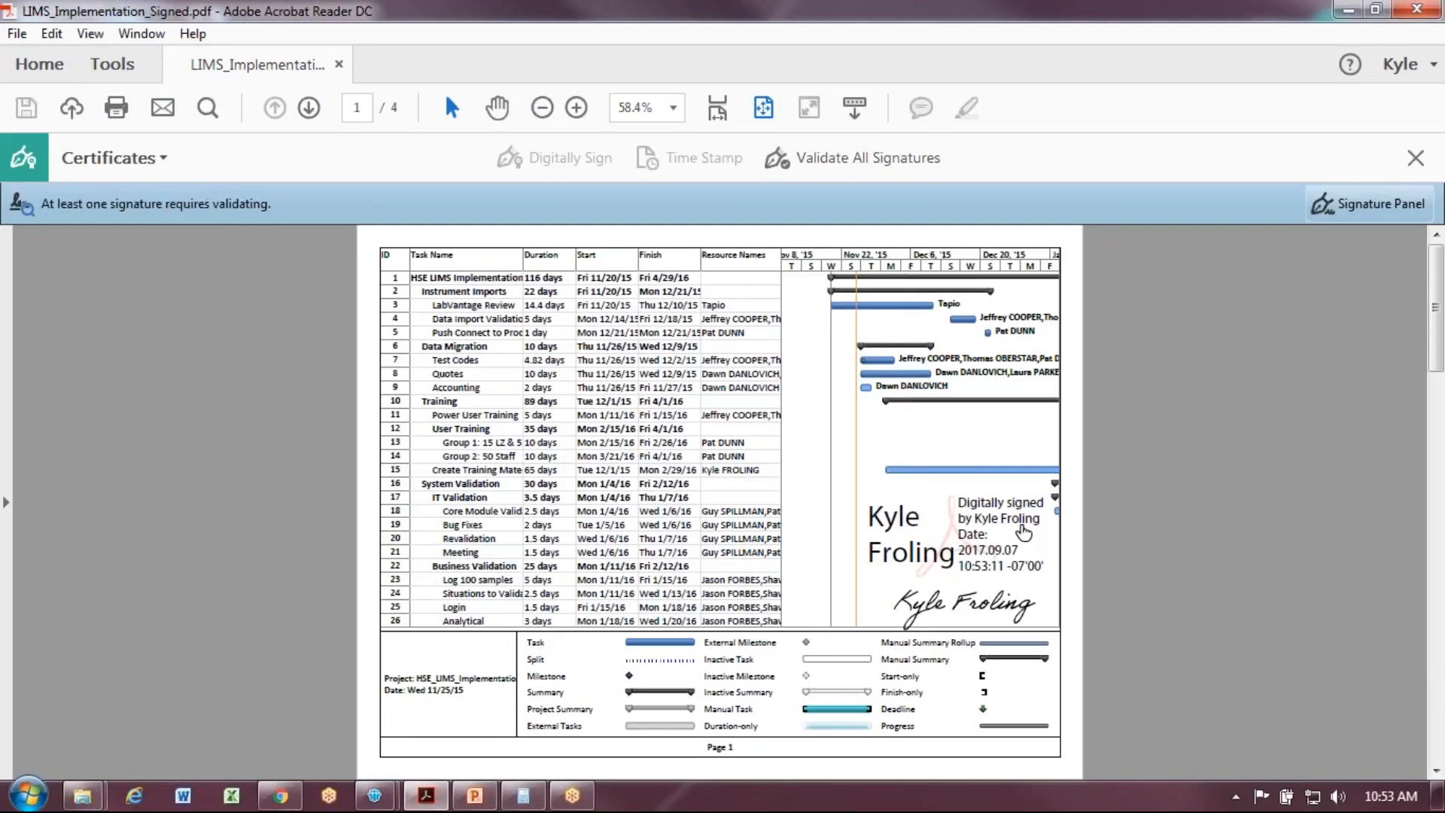
mouse_move(1021, 528)
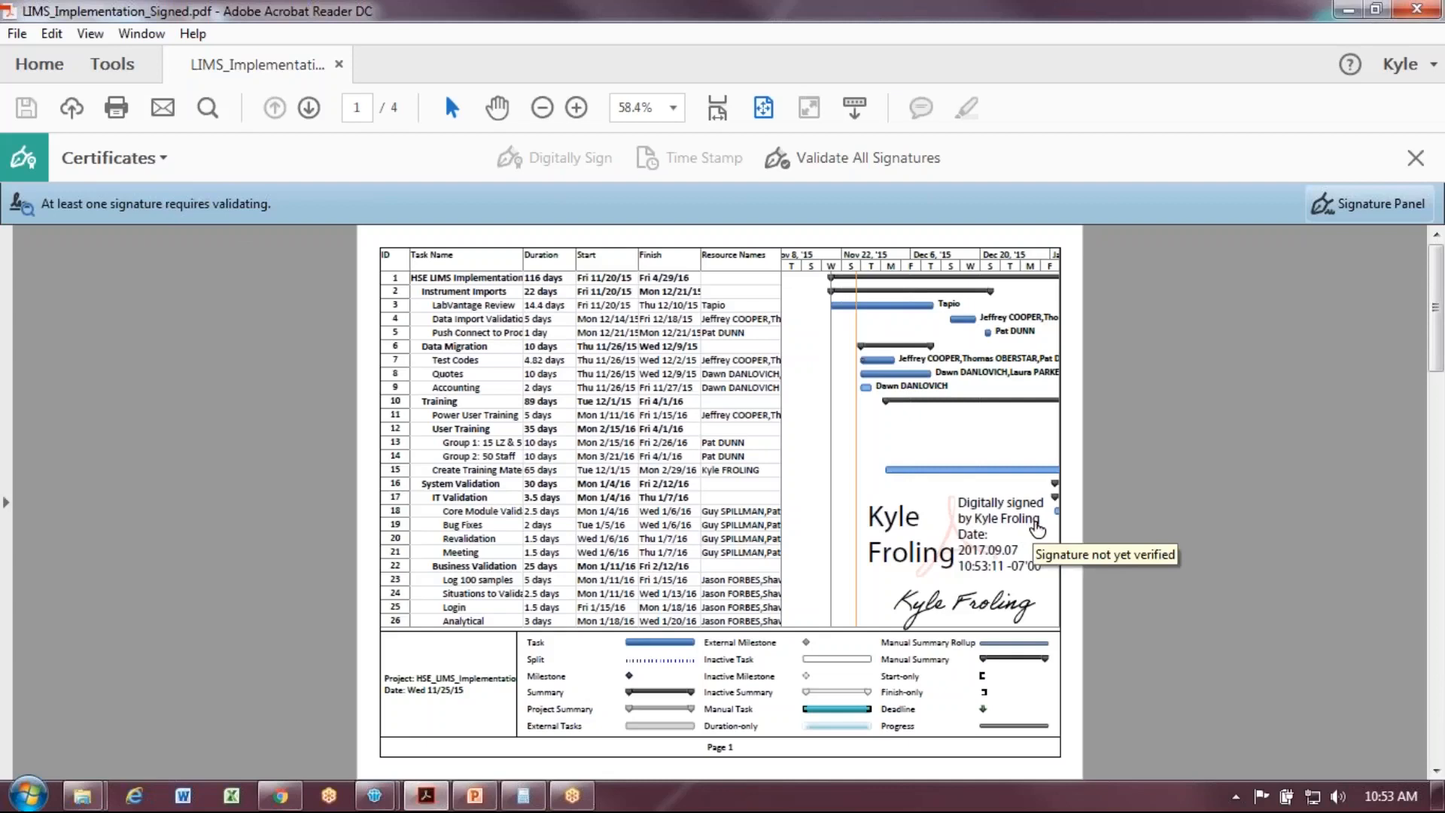